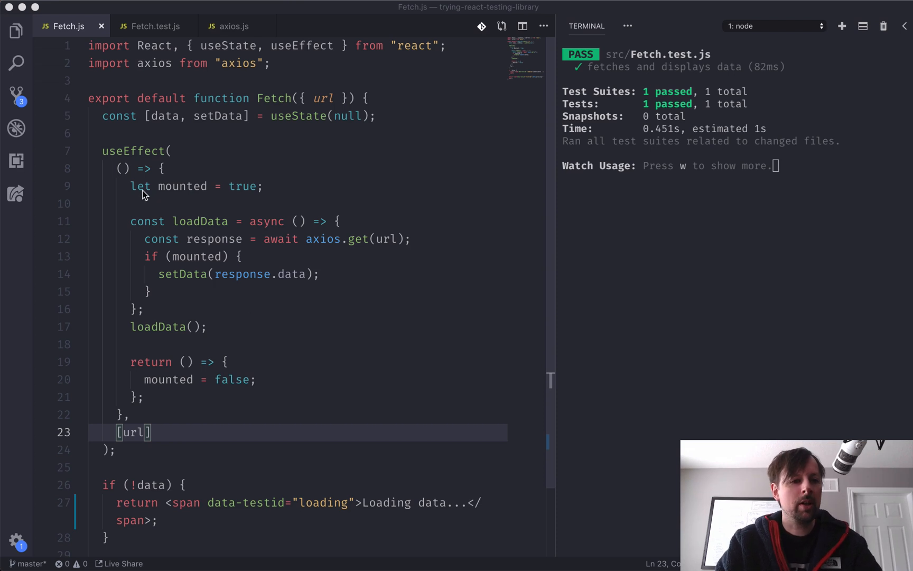
mouse_move(116, 155)
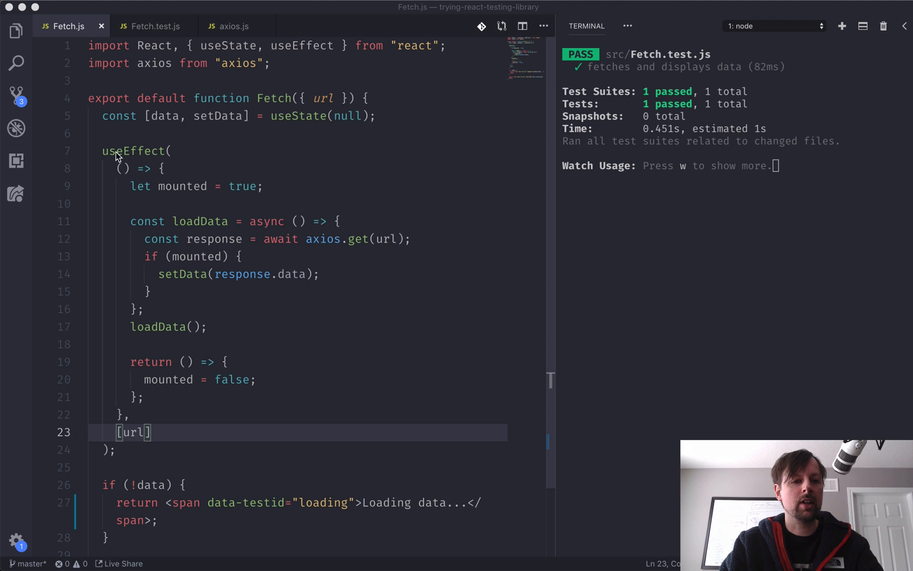
mouse_move(134, 157)
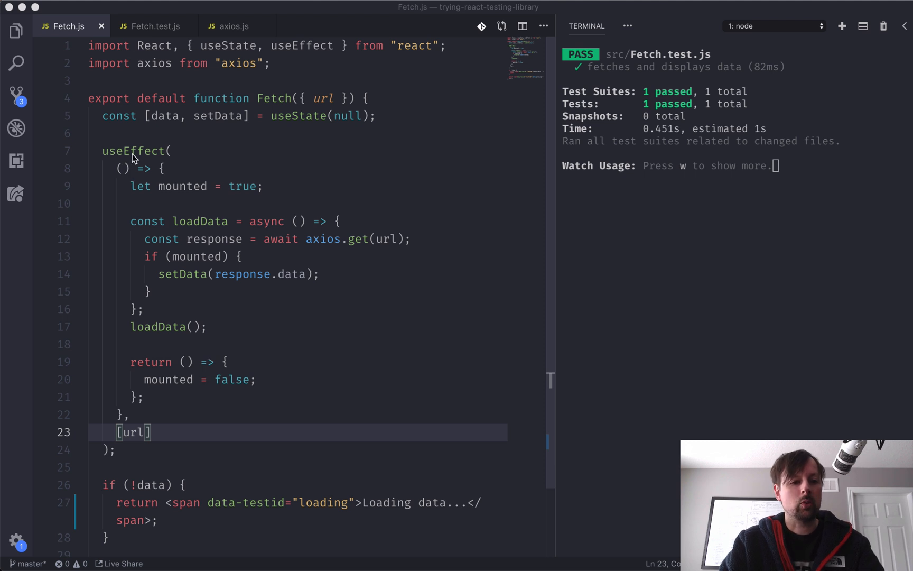
mouse_move(129, 448)
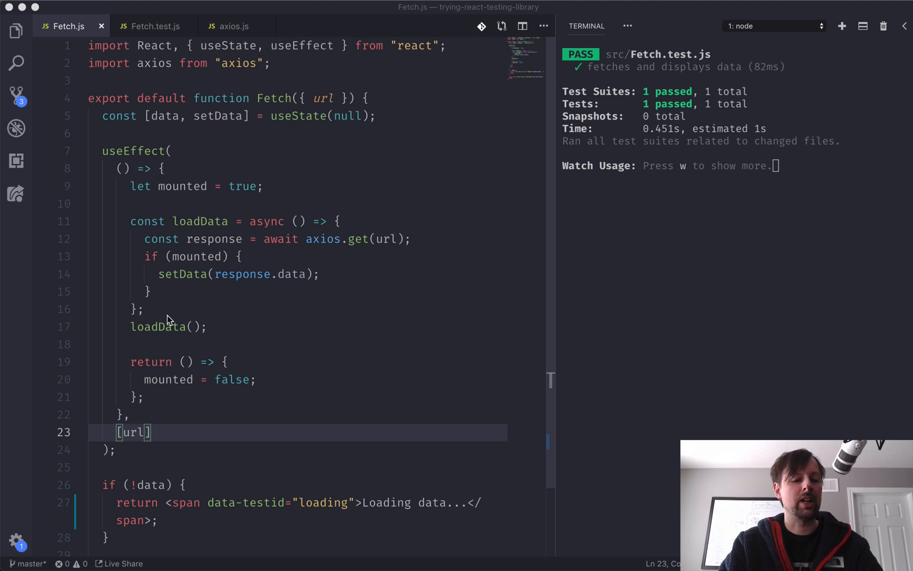
mouse_move(187, 306)
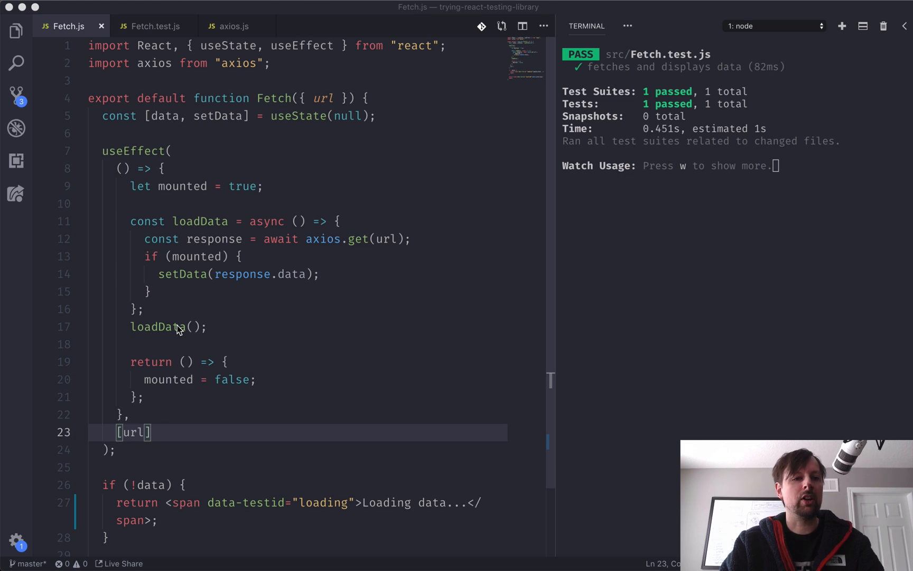
mouse_move(178, 419)
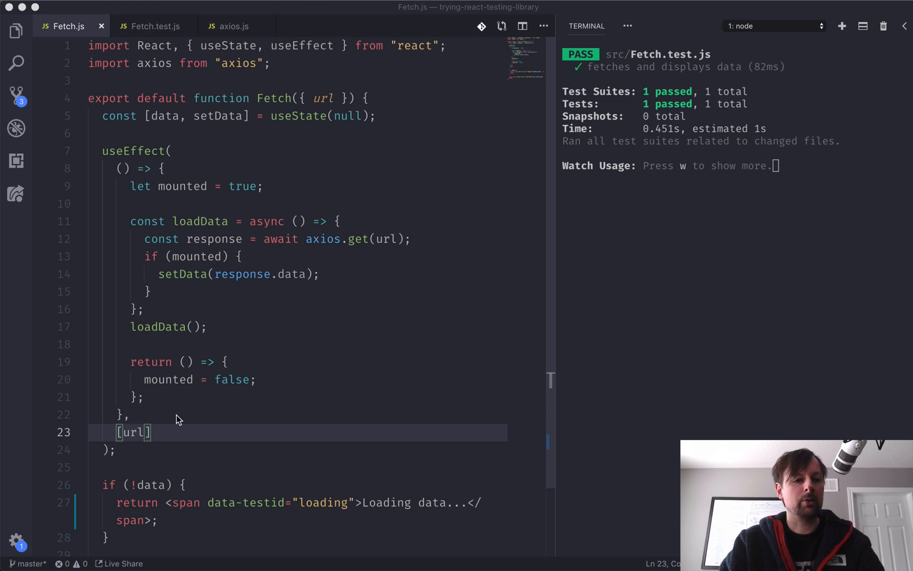
mouse_move(131, 170)
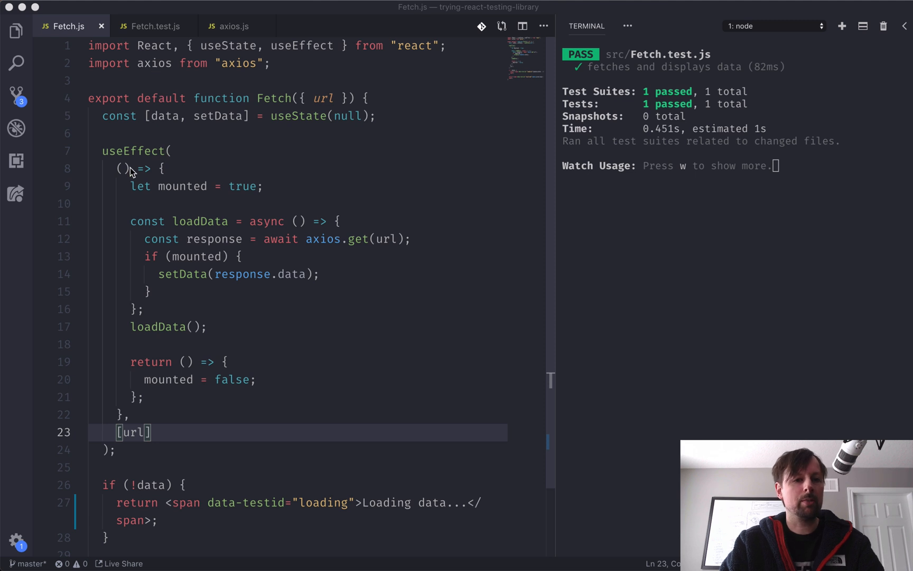
mouse_move(127, 115)
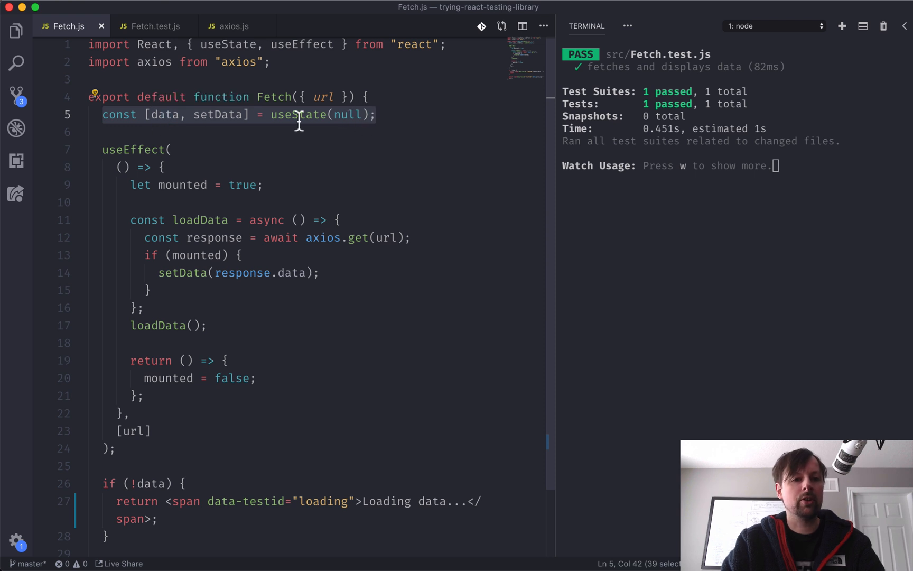
Review Fetch.js, then switch to the Fetch.test.js test that mocks axios
left_click(219, 150)
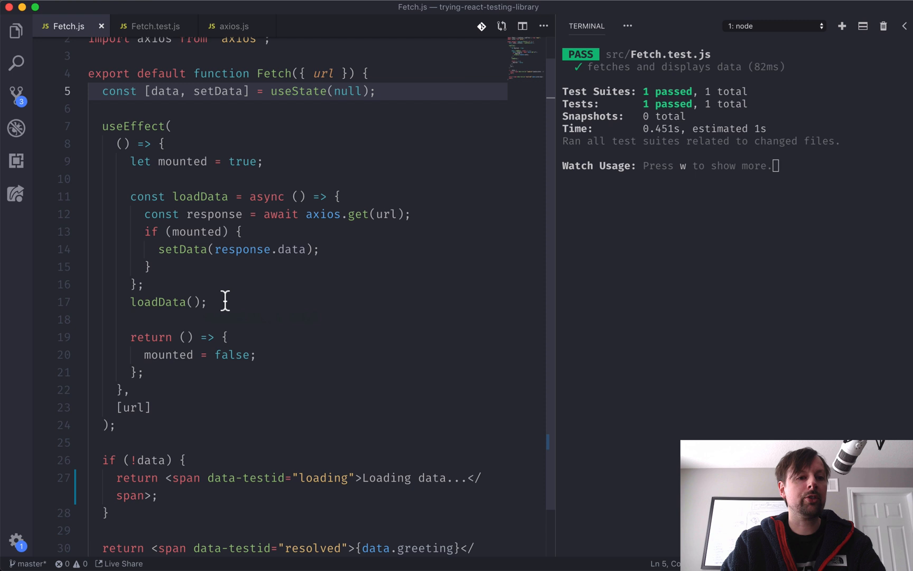
mouse_move(213, 205)
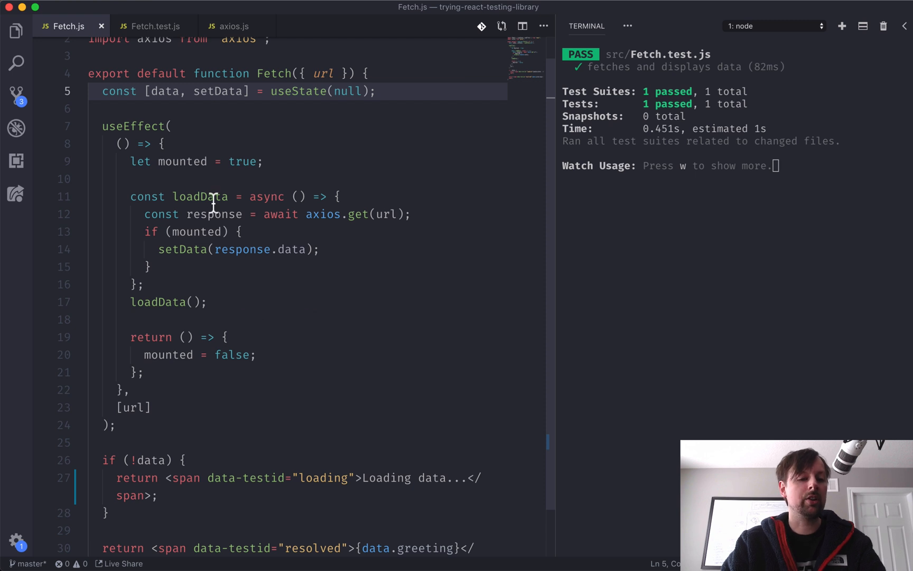
scroll("down", 3)
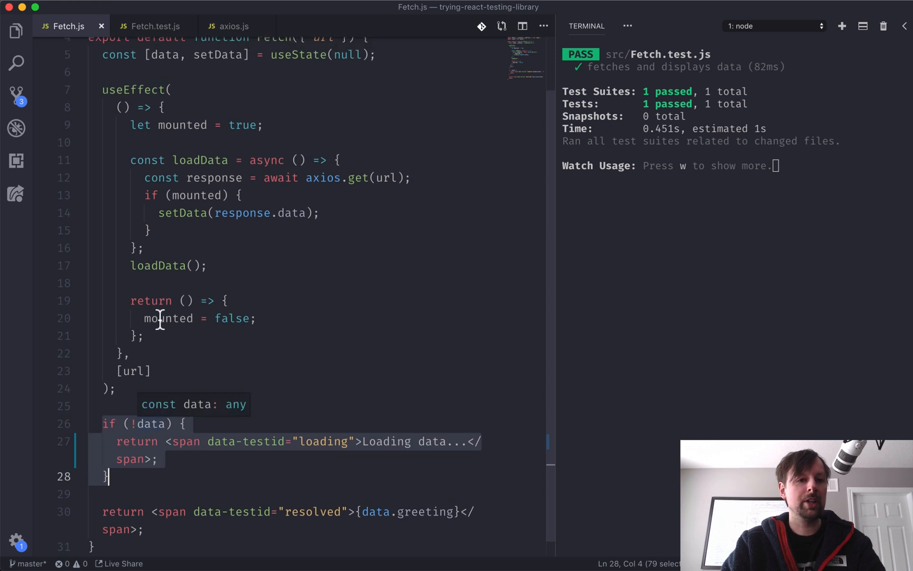
mouse_move(347, 55)
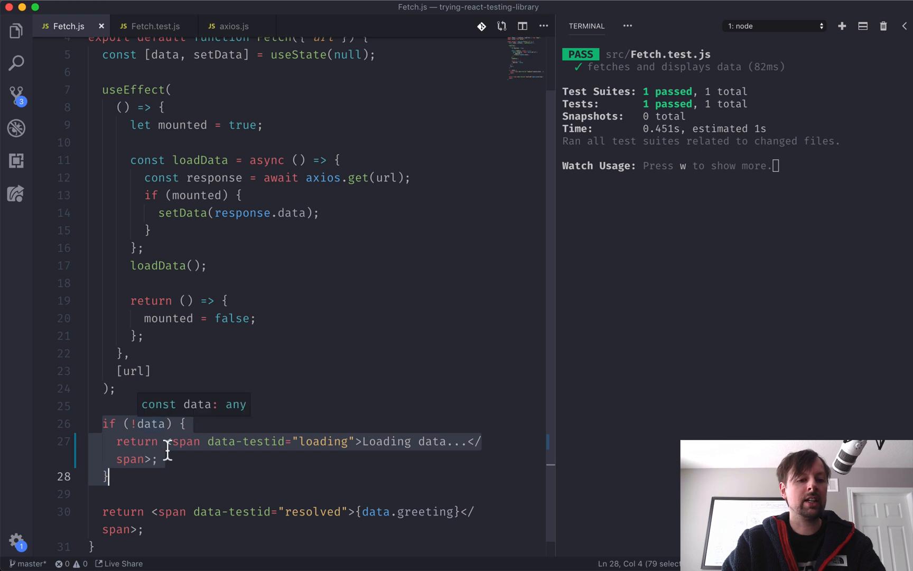
mouse_move(375, 458)
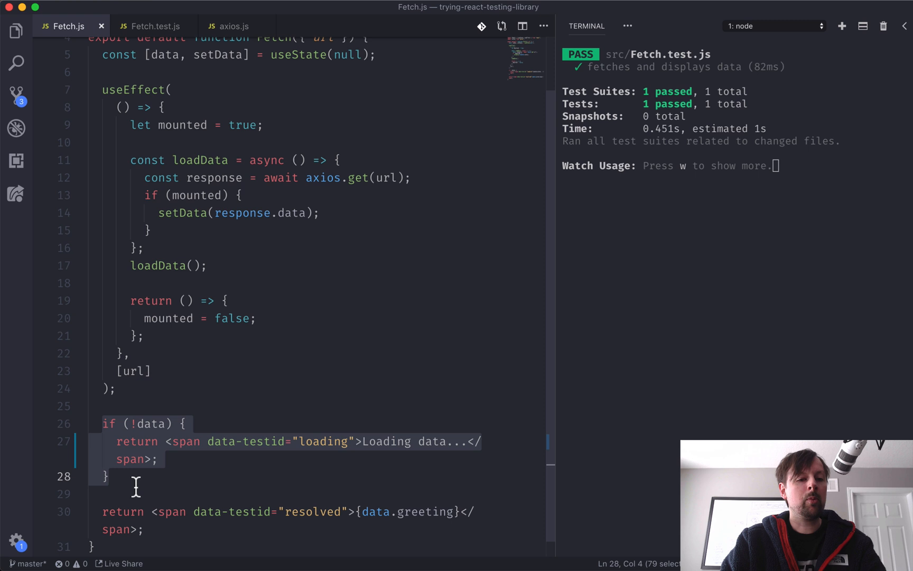
mouse_move(135, 89)
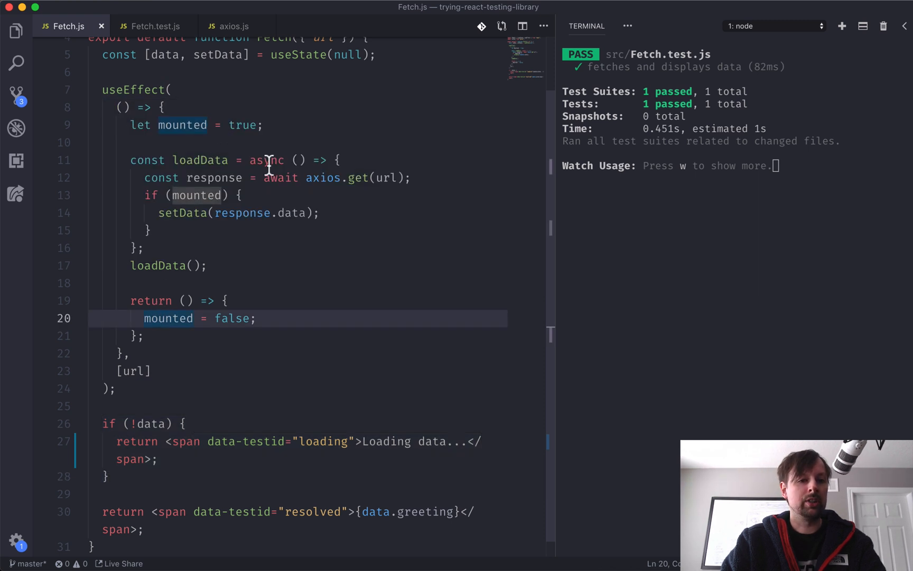
mouse_move(282, 195)
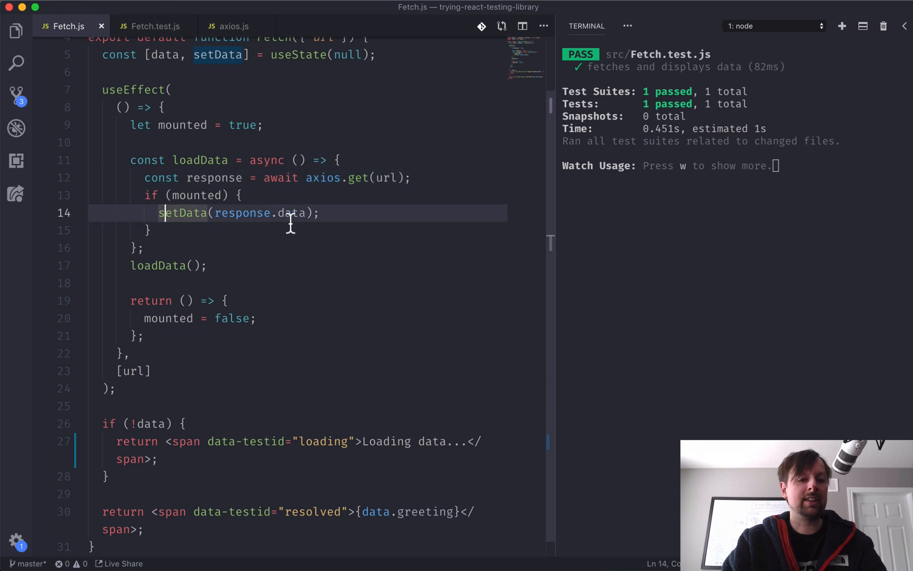
mouse_move(203, 245)
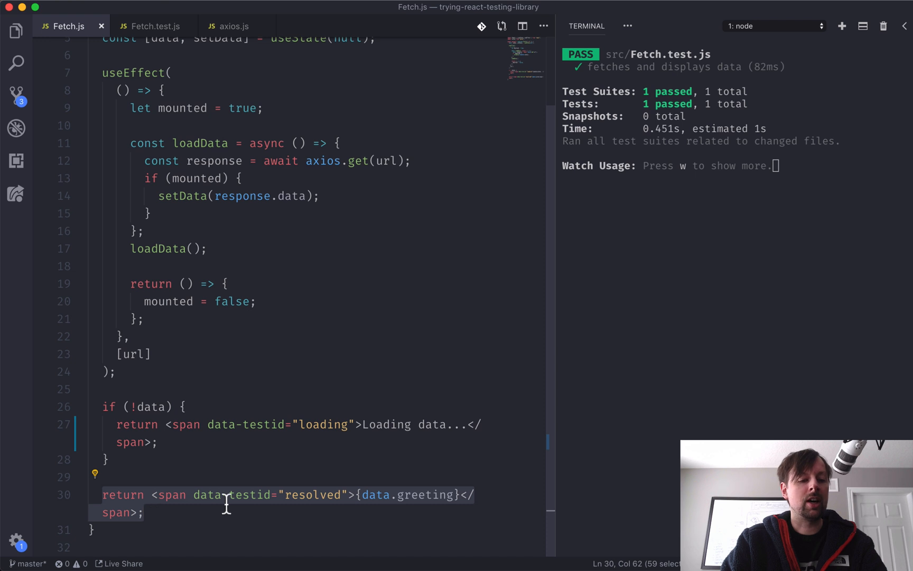
mouse_move(453, 477)
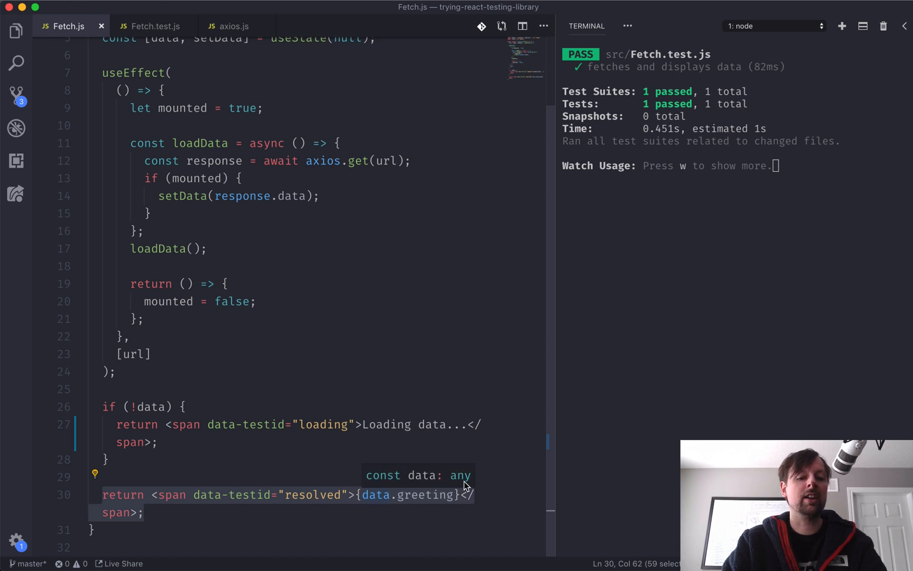
mouse_move(276, 155)
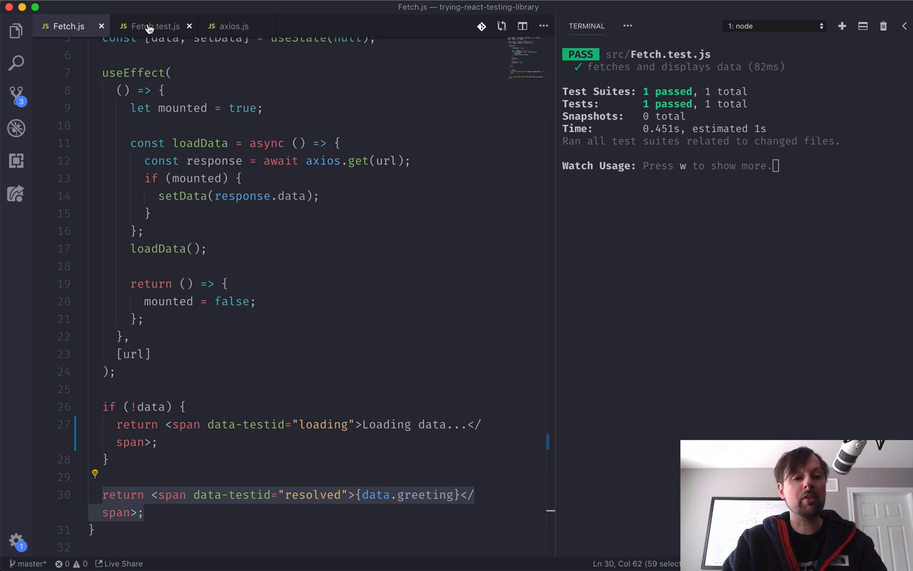
left_click(152, 25)
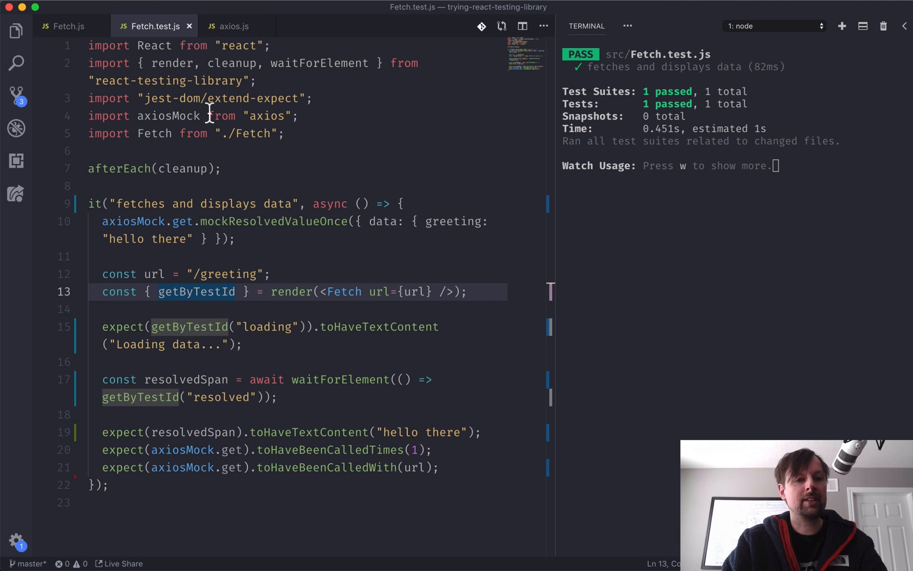
mouse_move(184, 203)
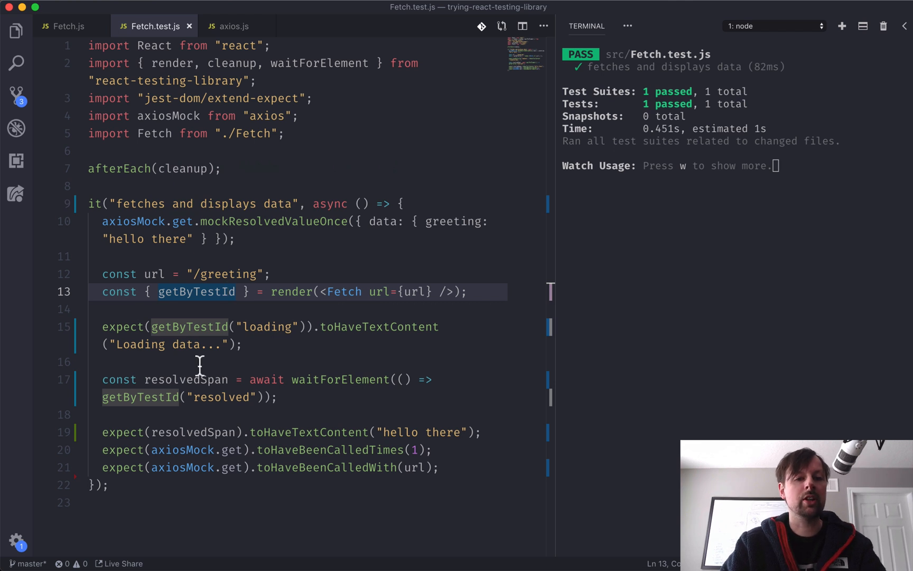
mouse_move(120, 327)
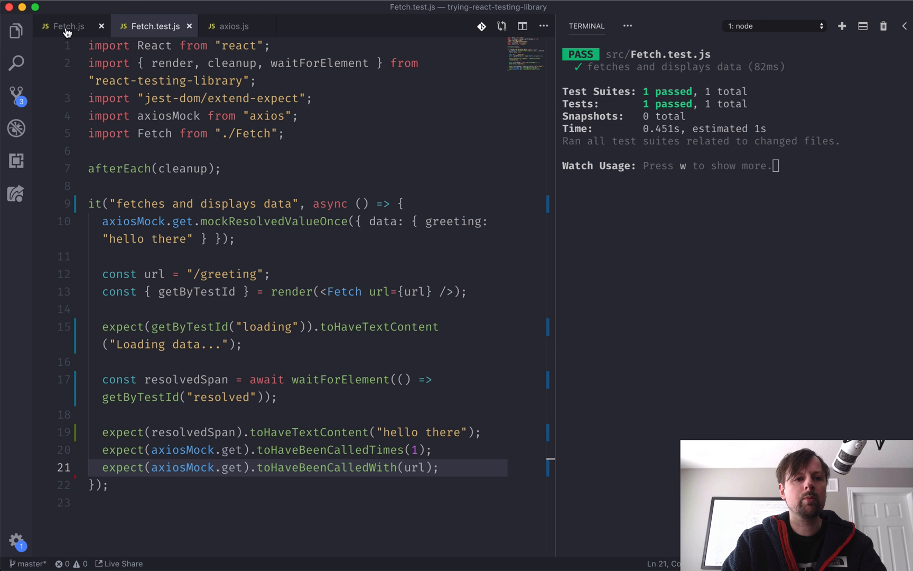
Return to Fetch.js and remove its entire useEffect block
left_click(64, 27)
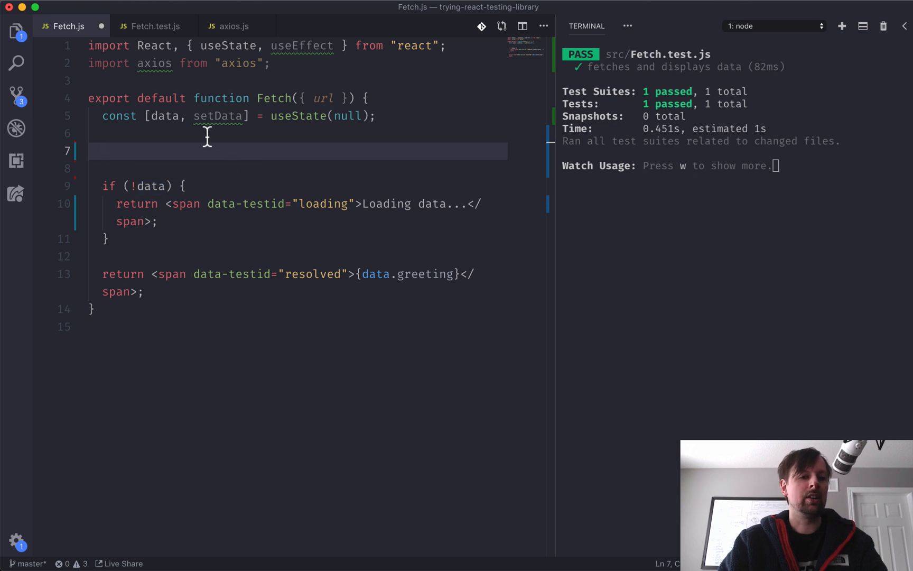
mouse_move(219, 116)
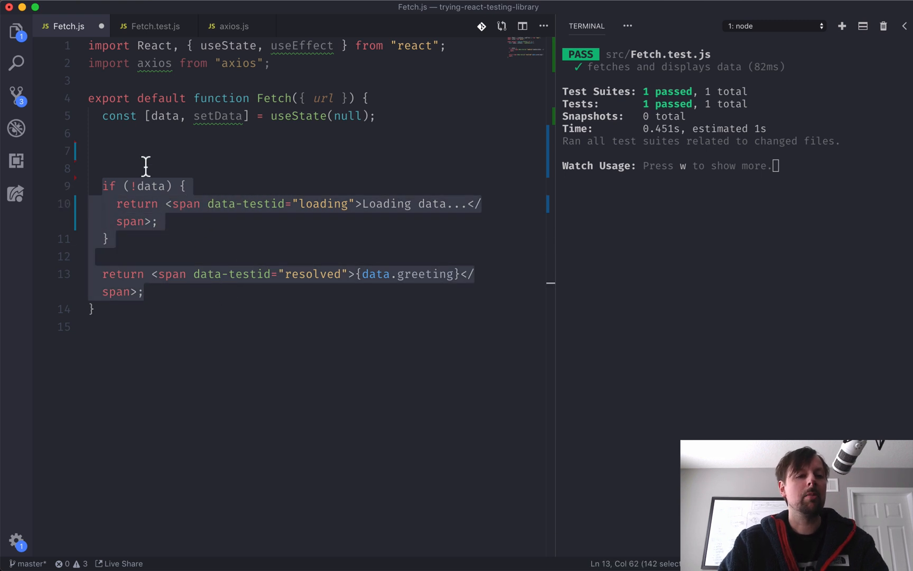
Write a new useEffect below useState whose callback runs console.log('hey')
left_click(149, 151)
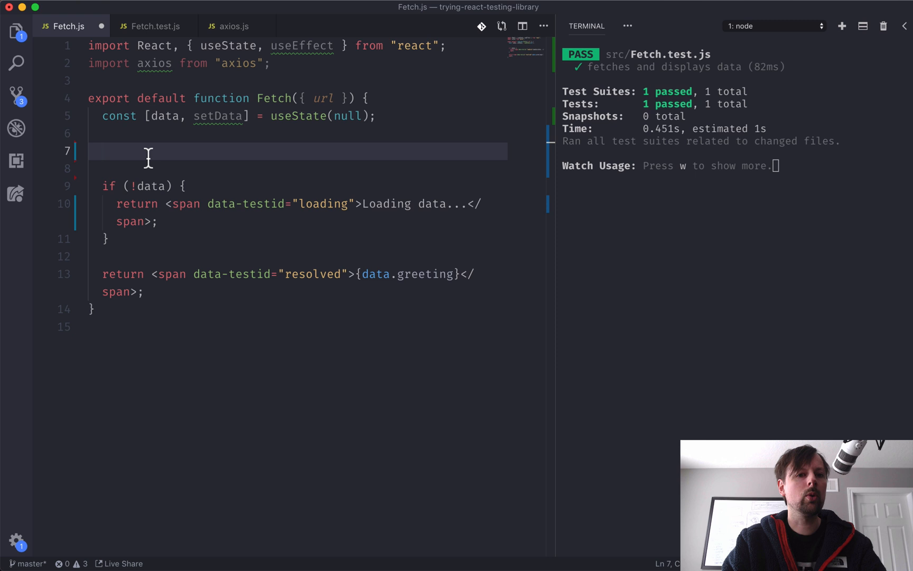
type("useEffect")
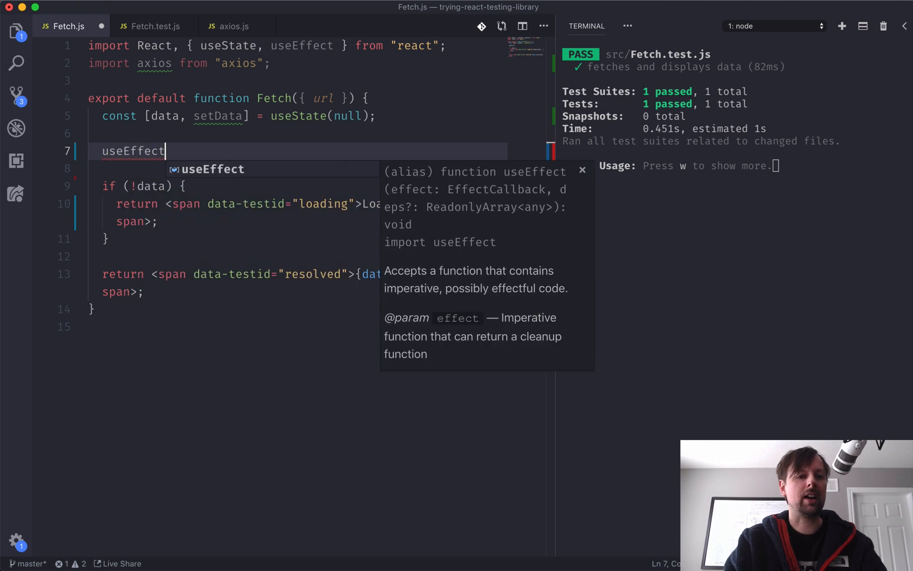
type("(")
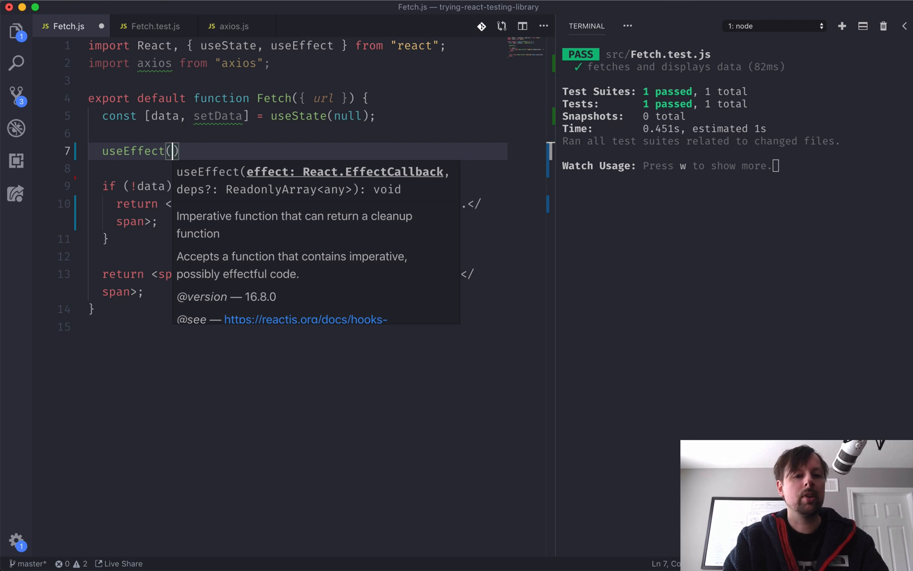
type("() => {}")
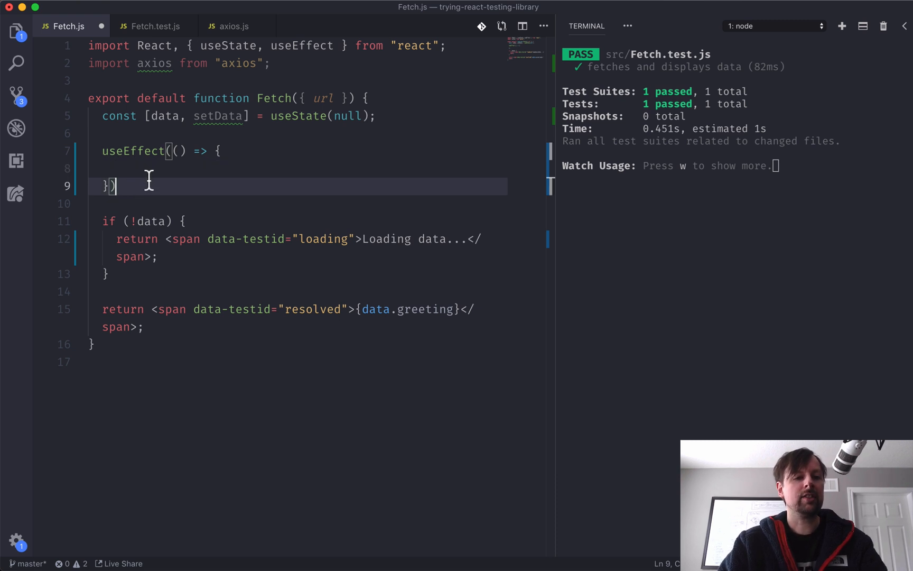
type("console.")
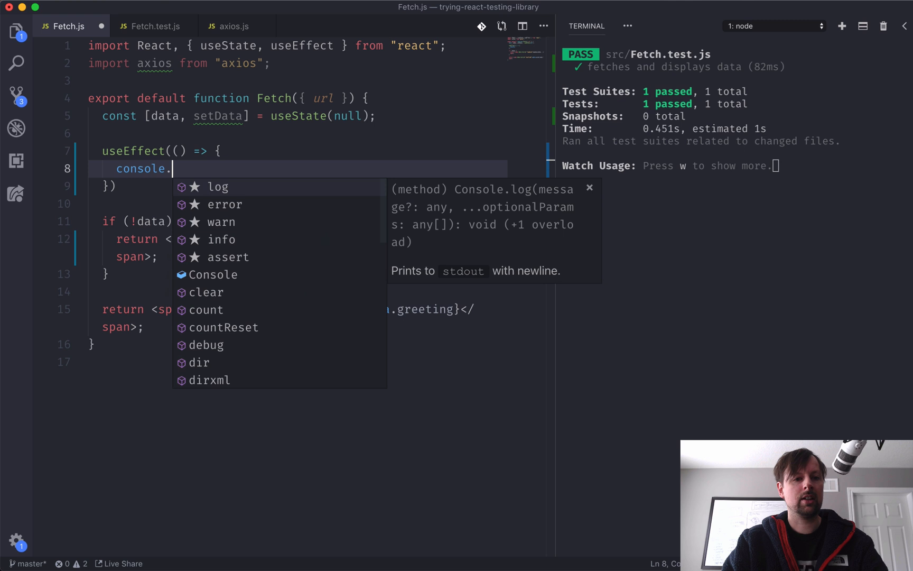
type("log('hey')")
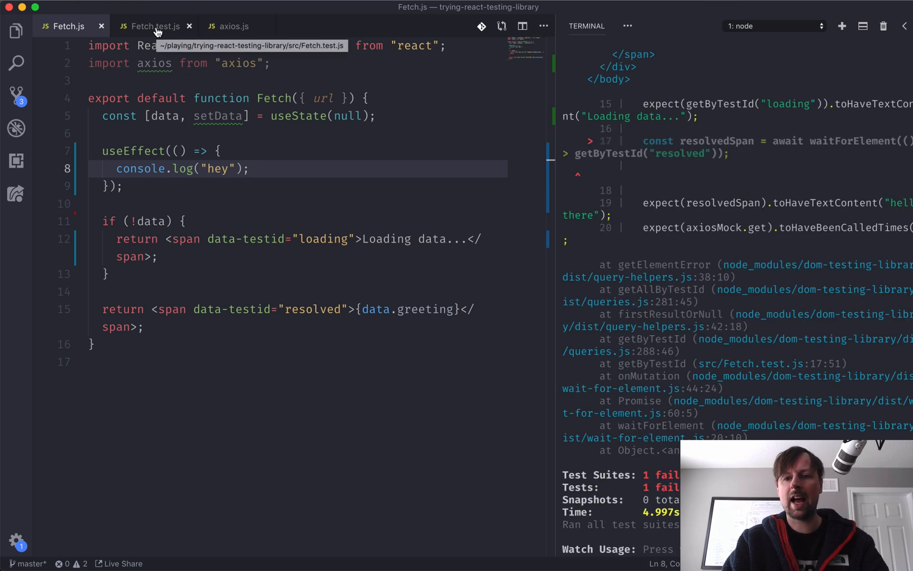
Check the test file, come back to Fetch.js and clean a stray 'w' after the log line so tests pass
left_click(154, 25)
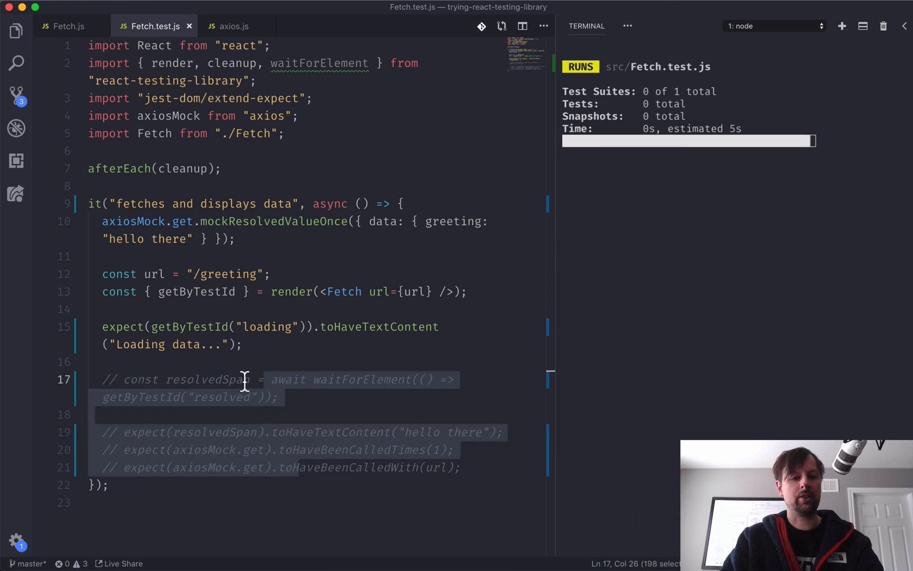
left_click(64, 26)
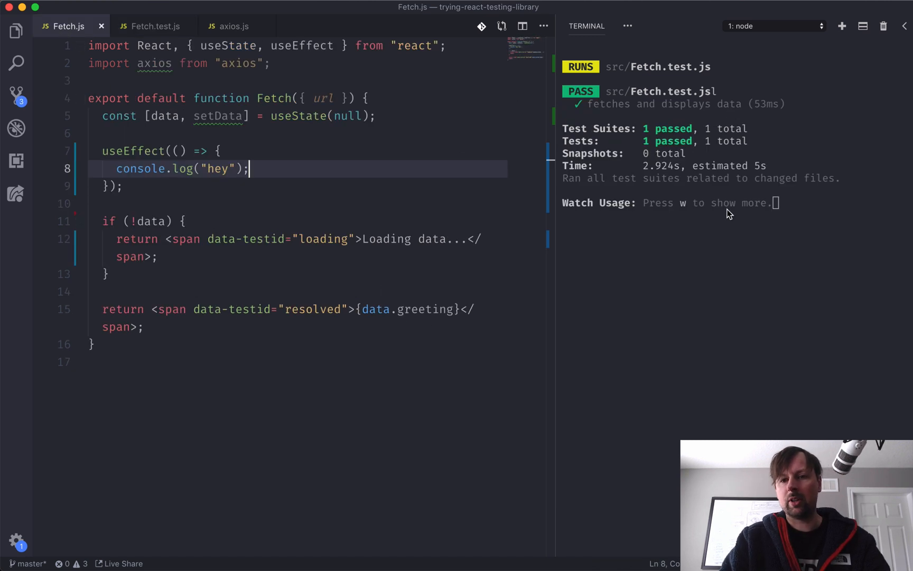
type("w")
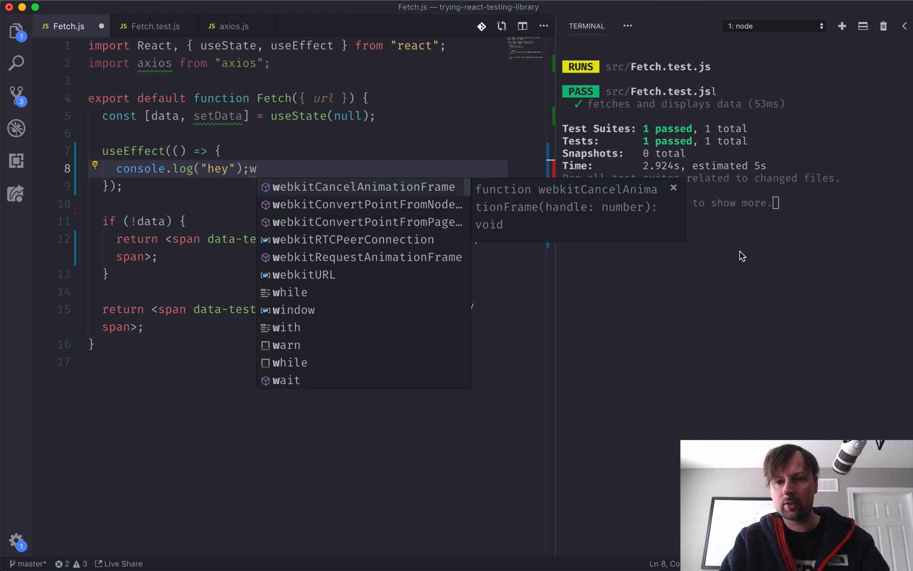
key("Escape")
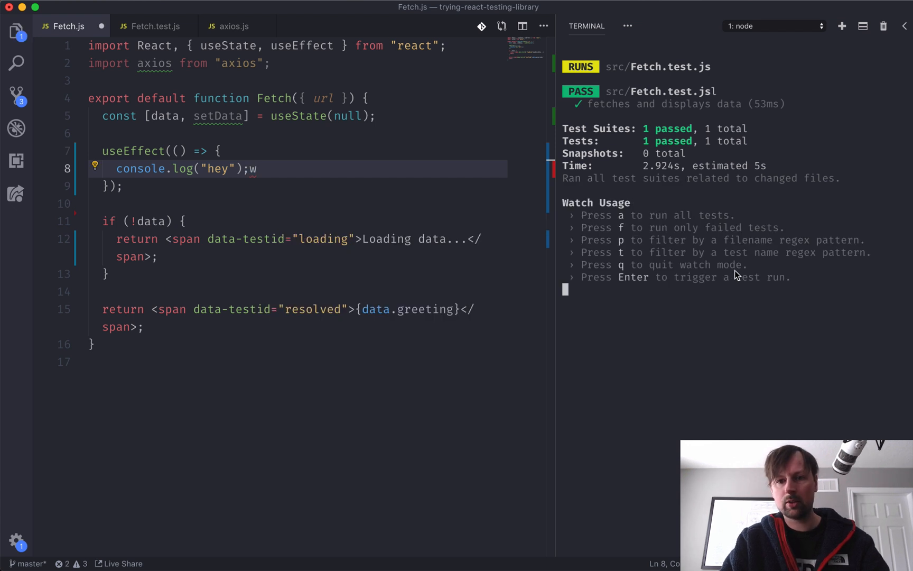
mouse_move(705, 292)
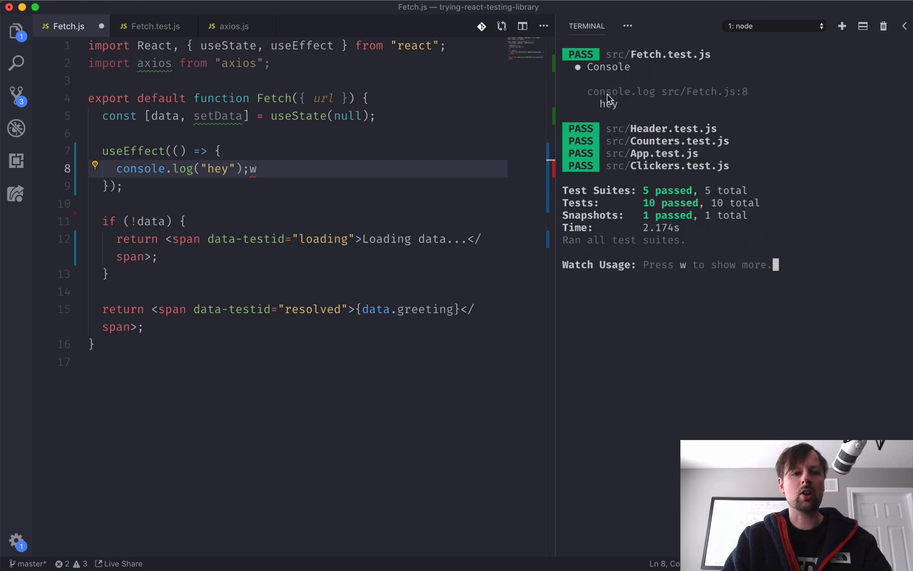
key("backspace")
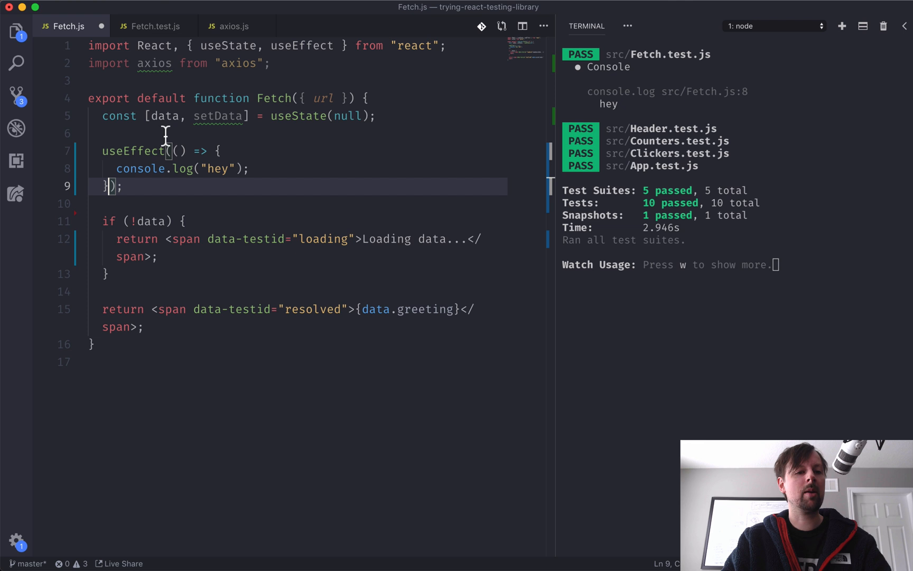
mouse_move(203, 400)
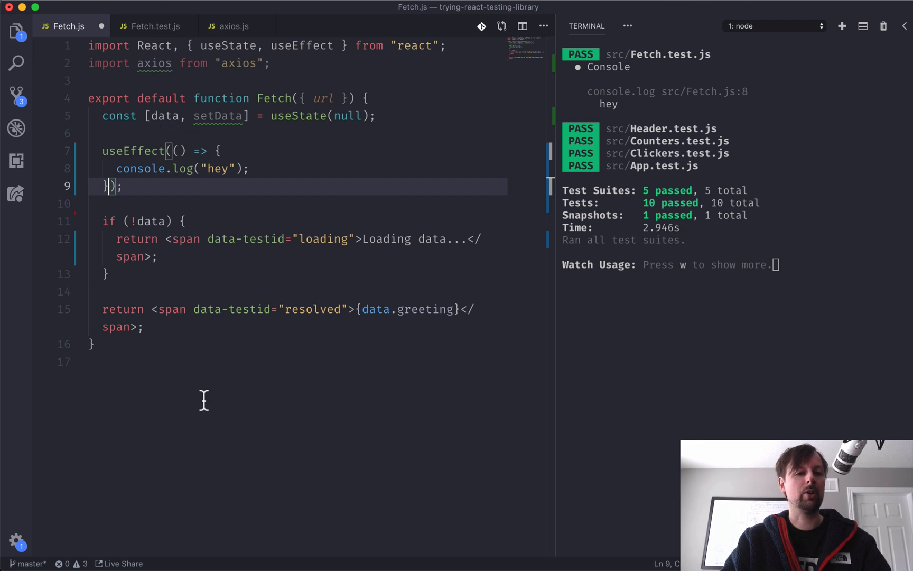
mouse_move(116, 169)
type(",")
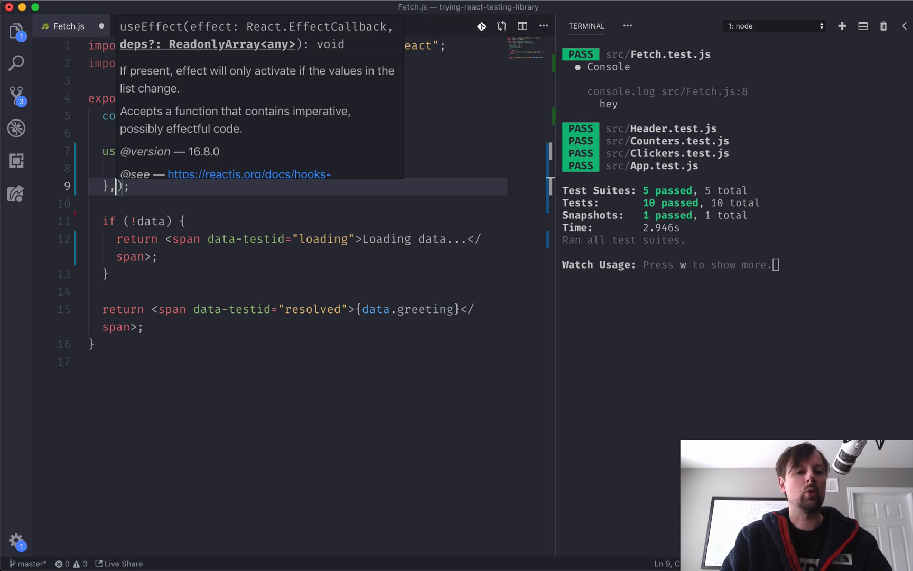
Give useEffect a dependency array containing url
type("[]")
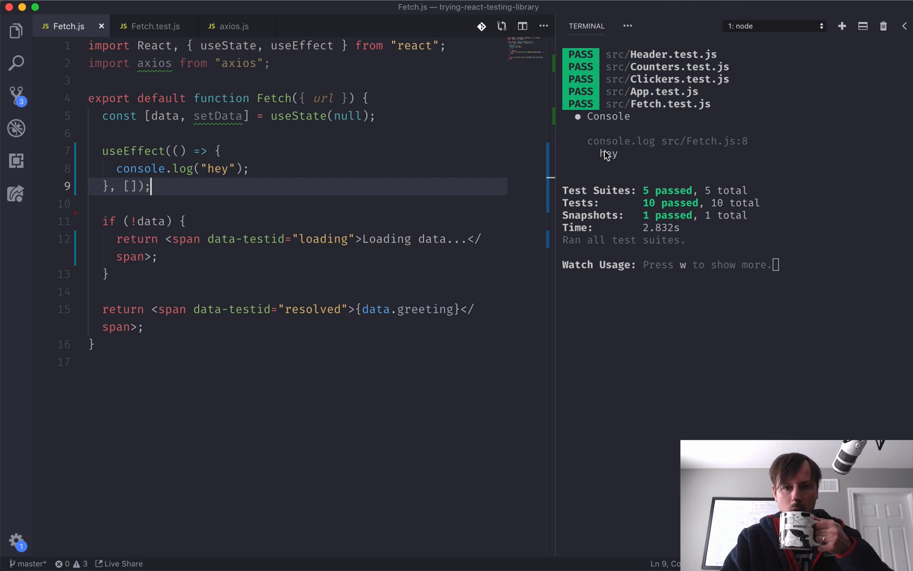
mouse_move(437, 166)
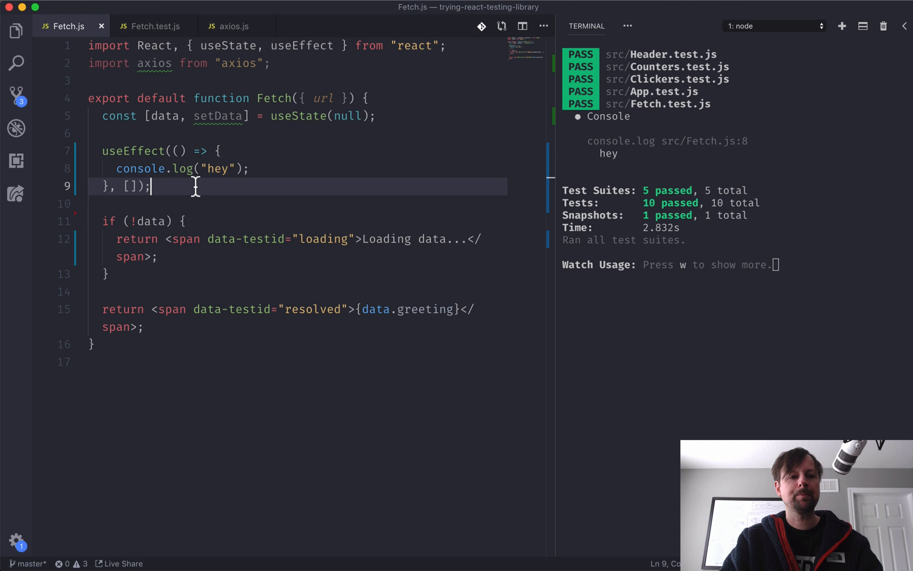
mouse_move(122, 186)
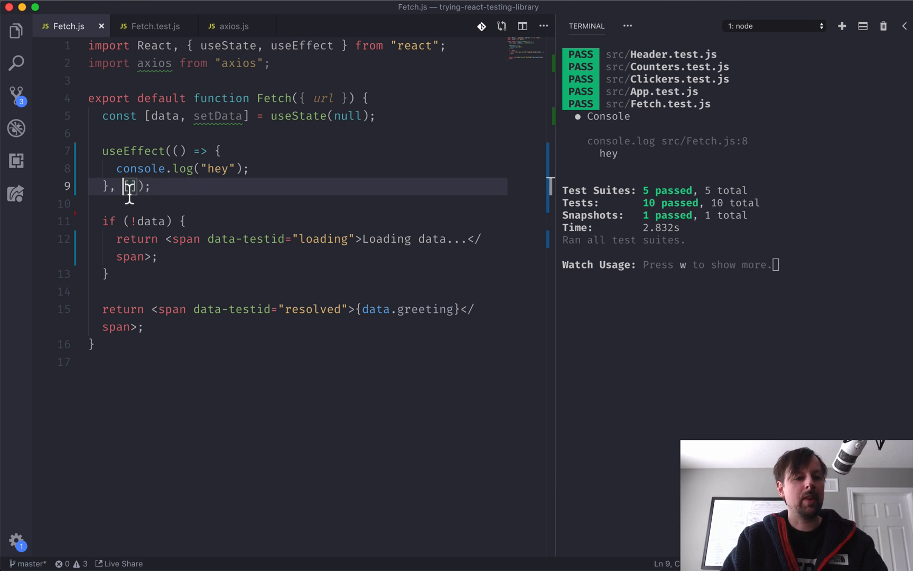
type("[]")
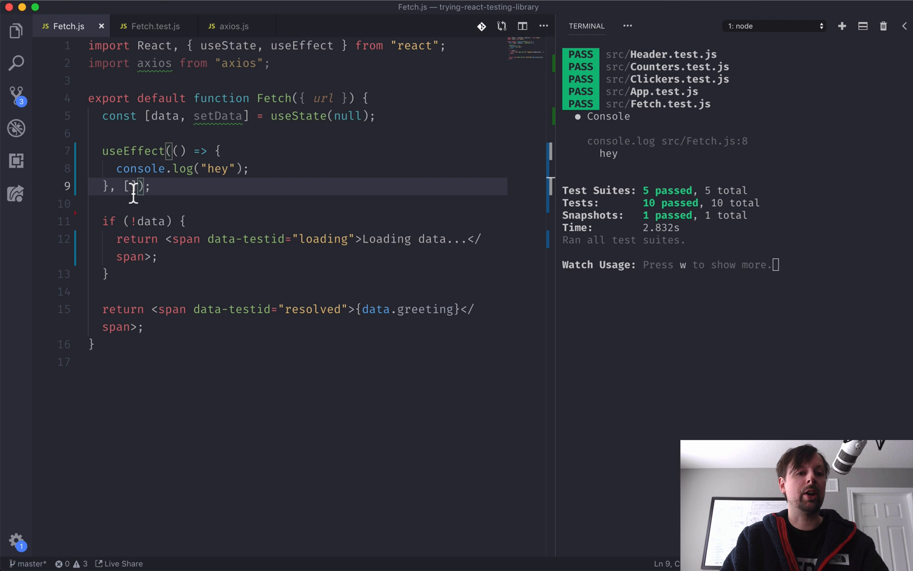
type("u")
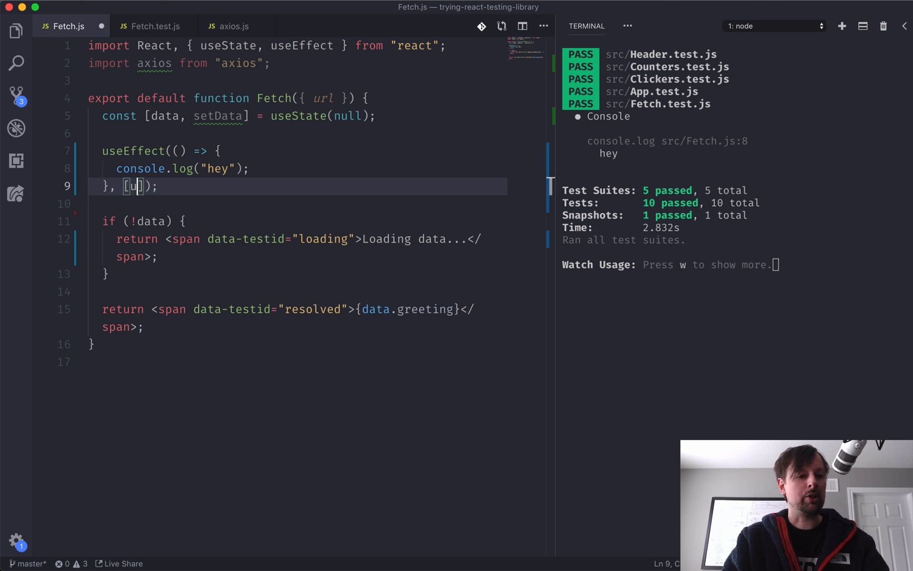
type("rl]")
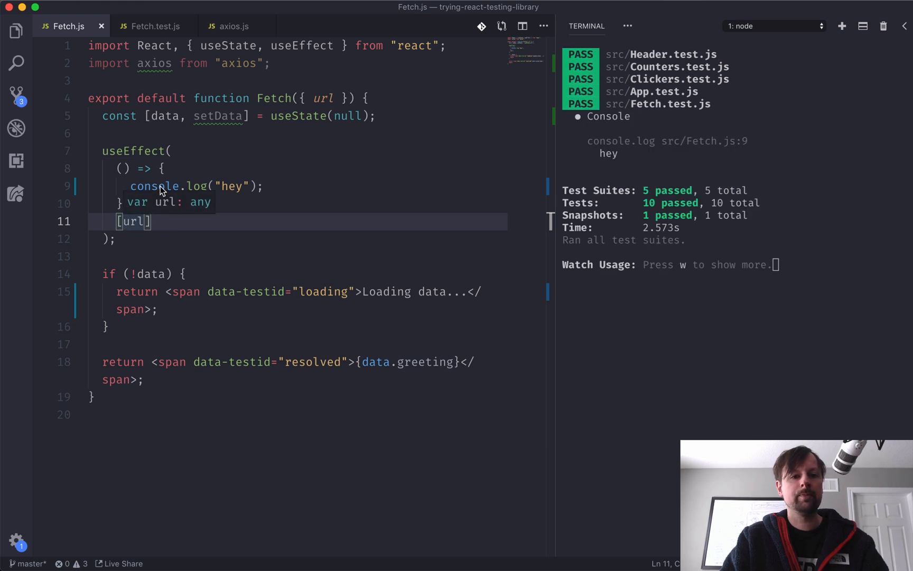
mouse_move(136, 151)
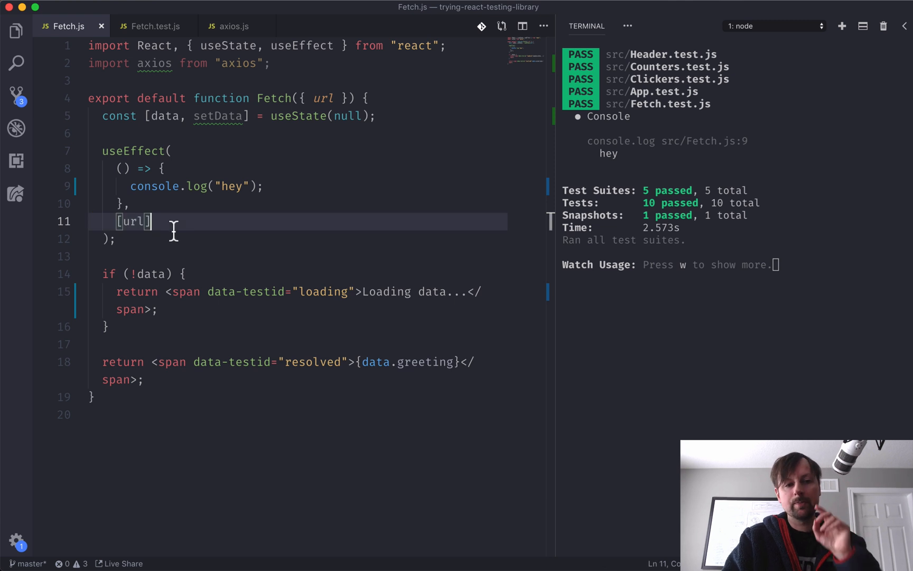
mouse_move(129, 195)
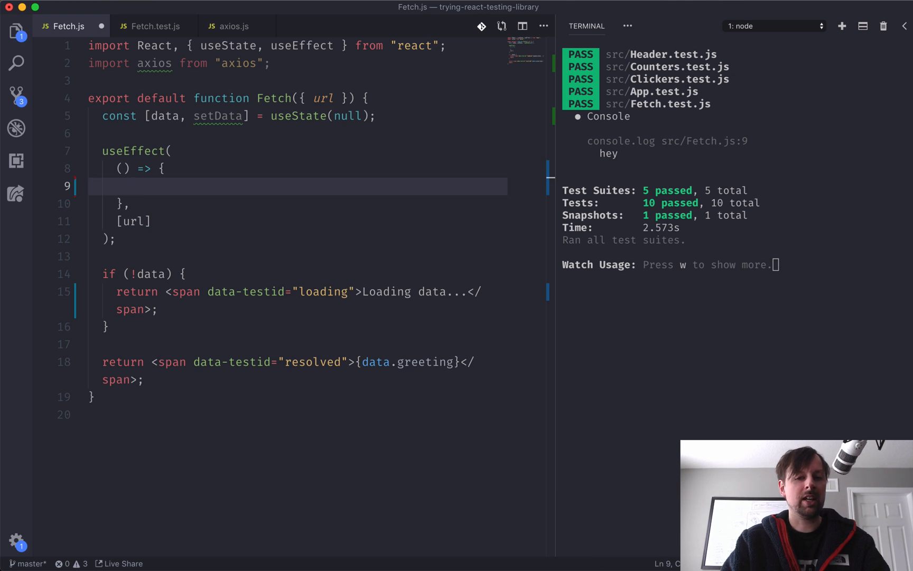
mouse_move(116, 178)
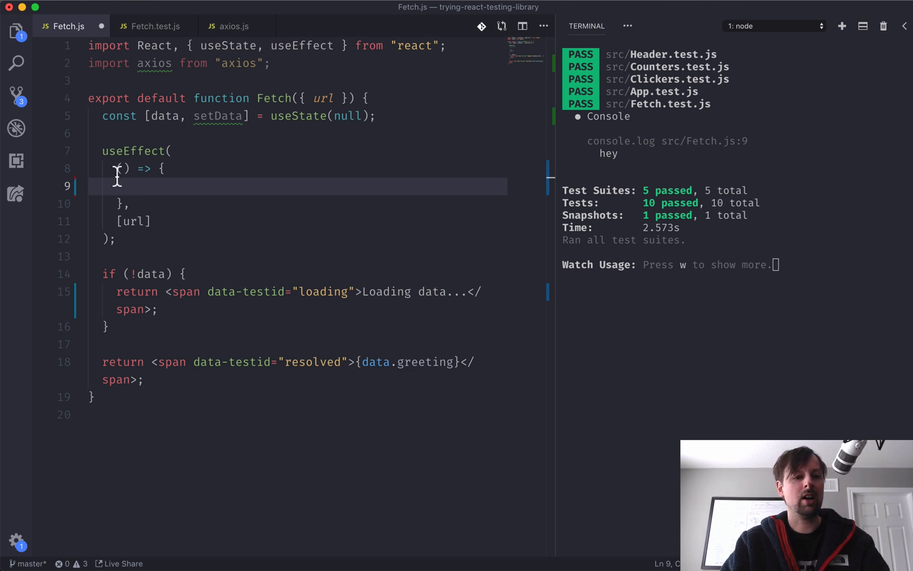
Make the effect async: const result = await axios.get(url); setData(result.data);
type("asyn")
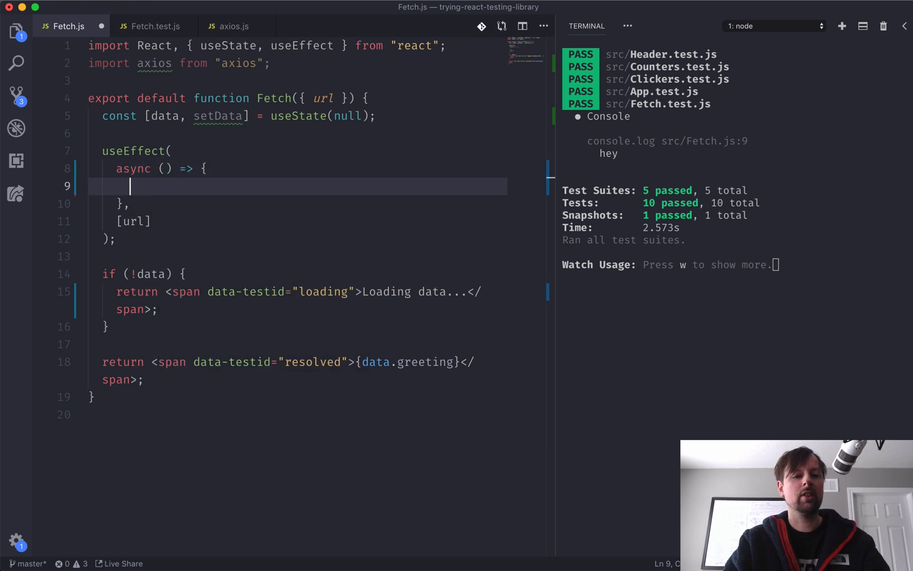
type("const")
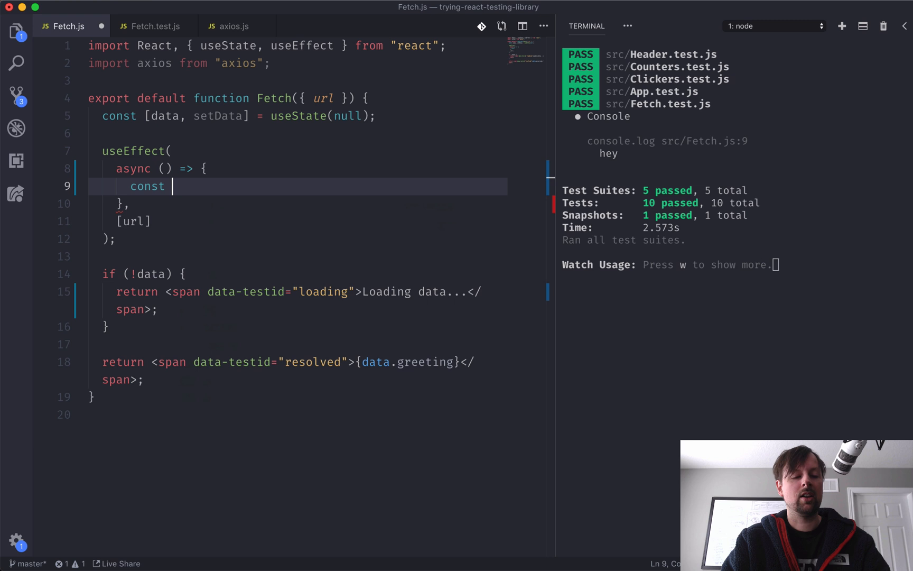
type("r")
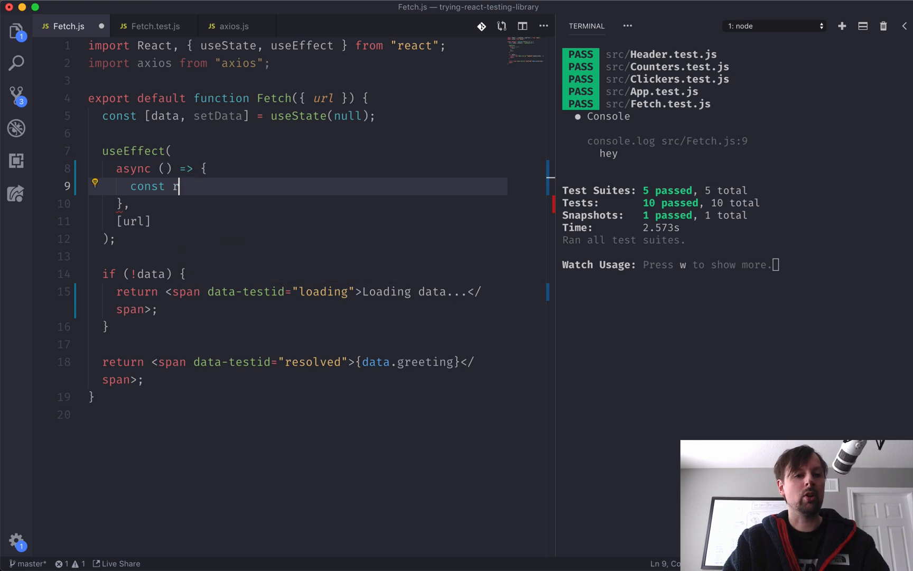
type("esult")
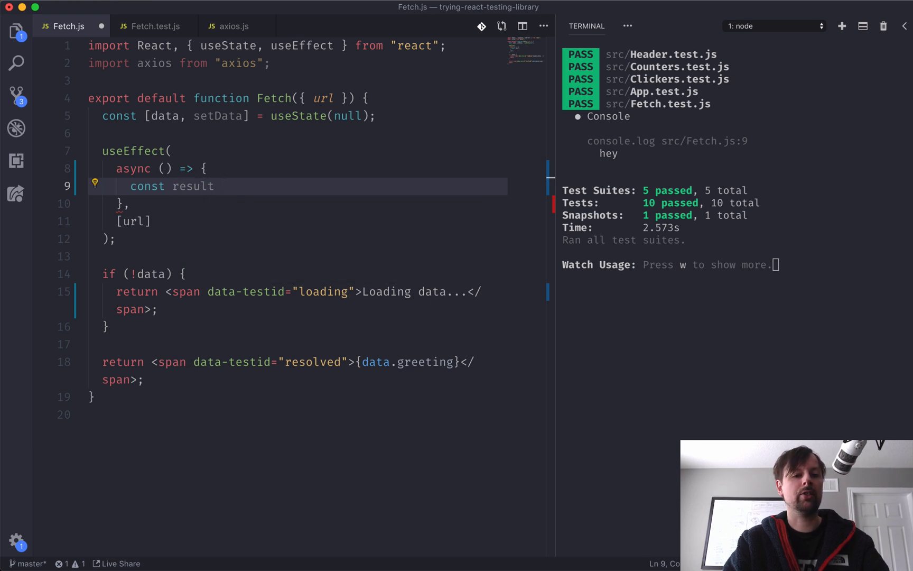
type("= await")
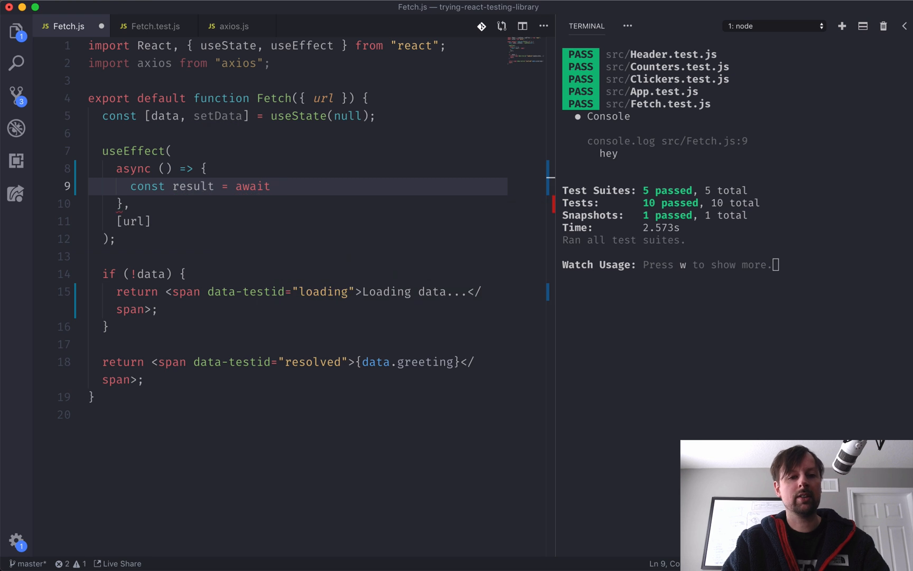
type("axios.get()")
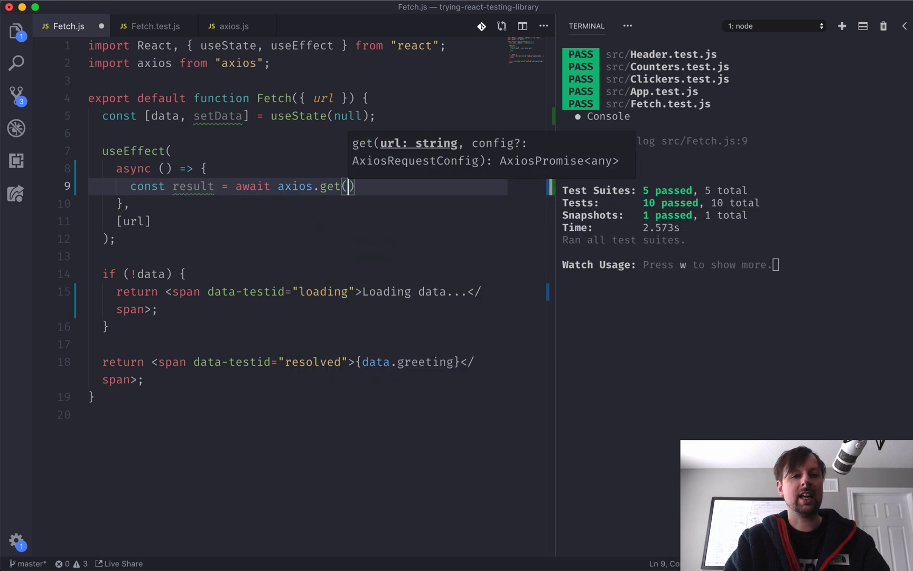
type("url);")
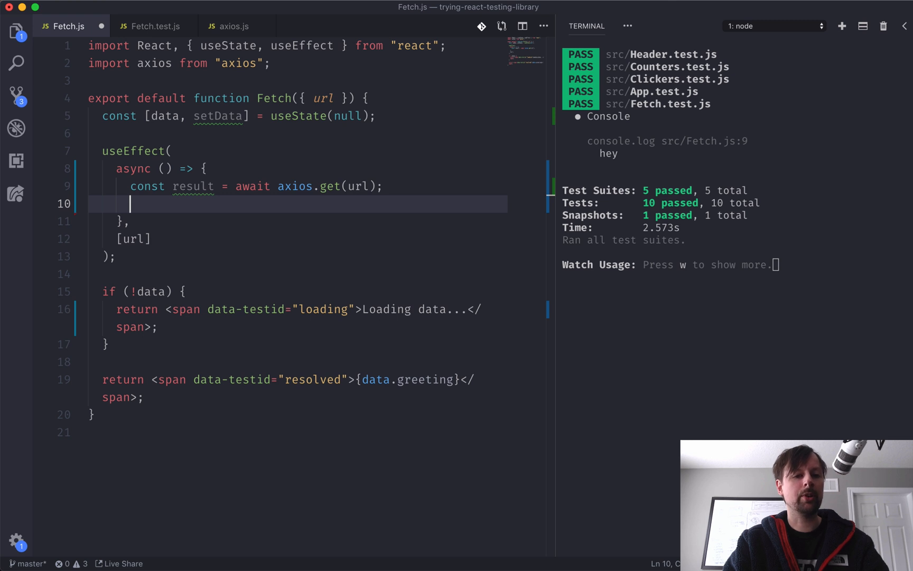
type("setData")
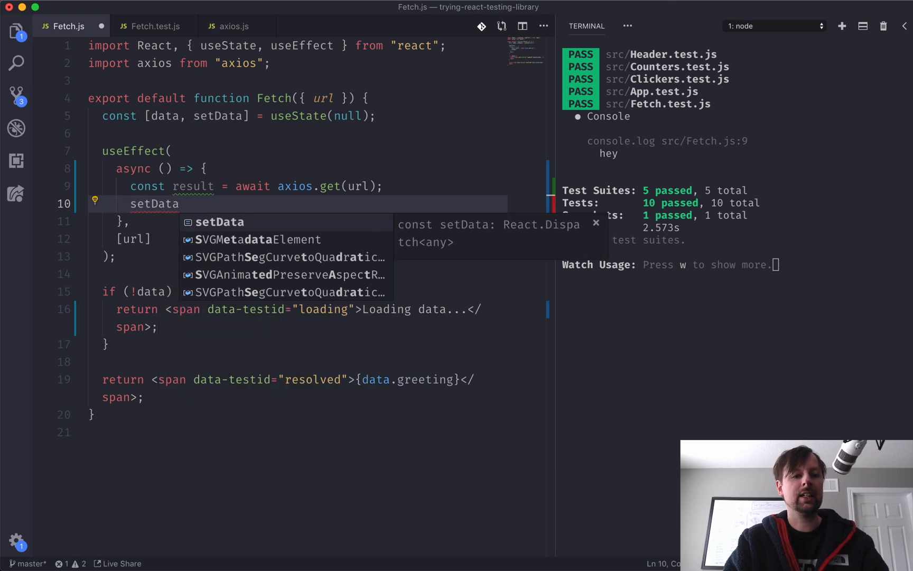
type("(result.)")
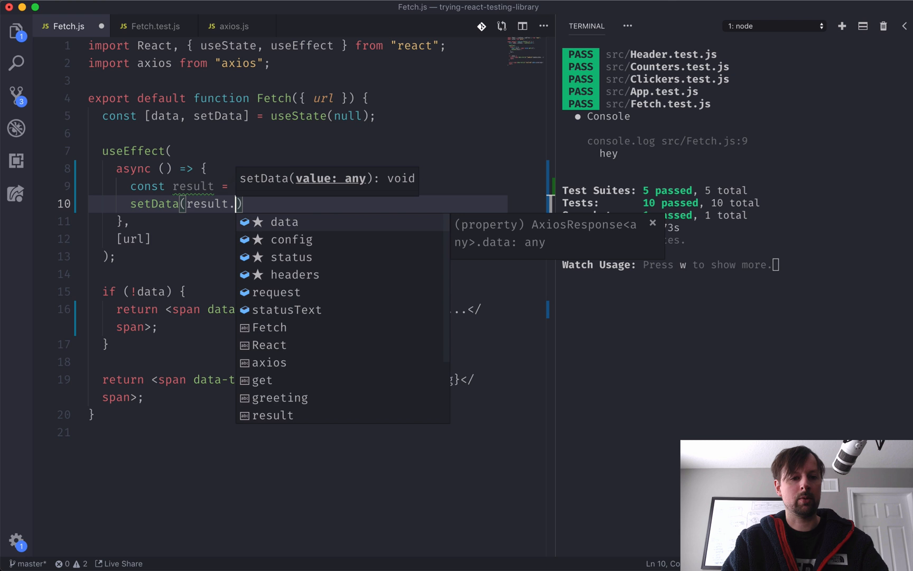
type("data);")
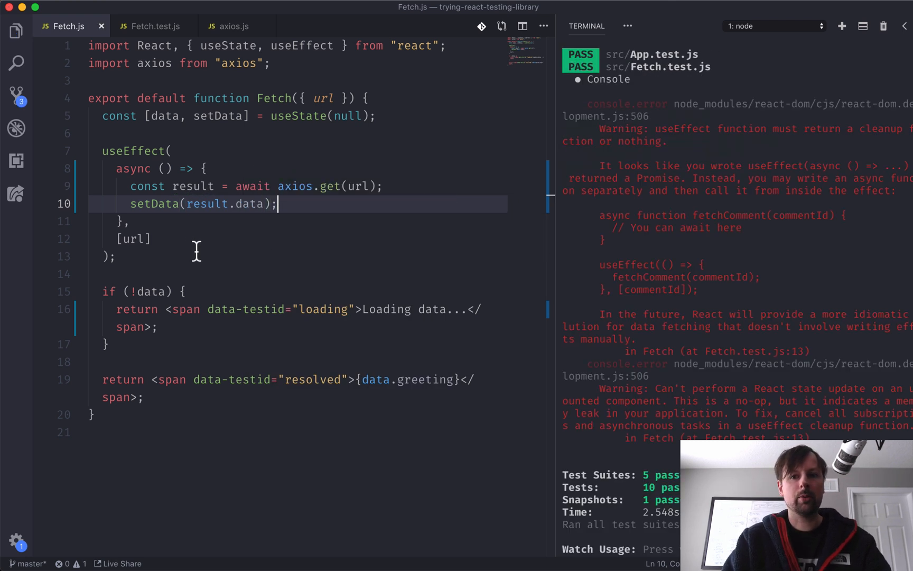
mouse_move(342, 293)
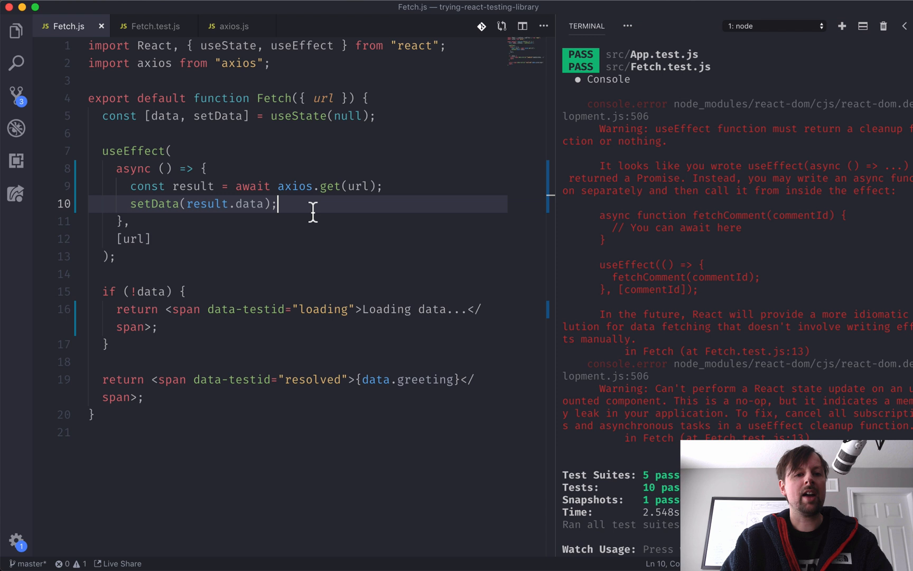
key("Enter")
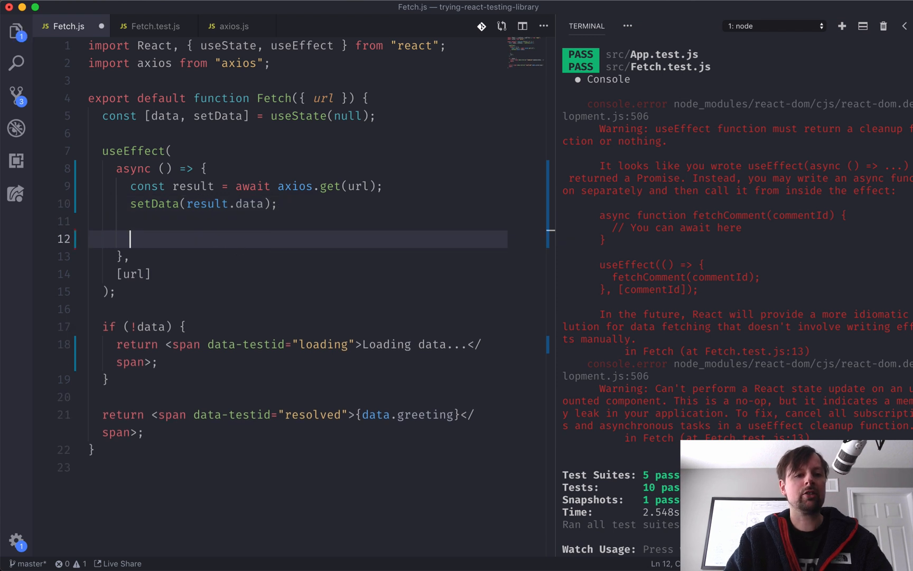
type("return ()")
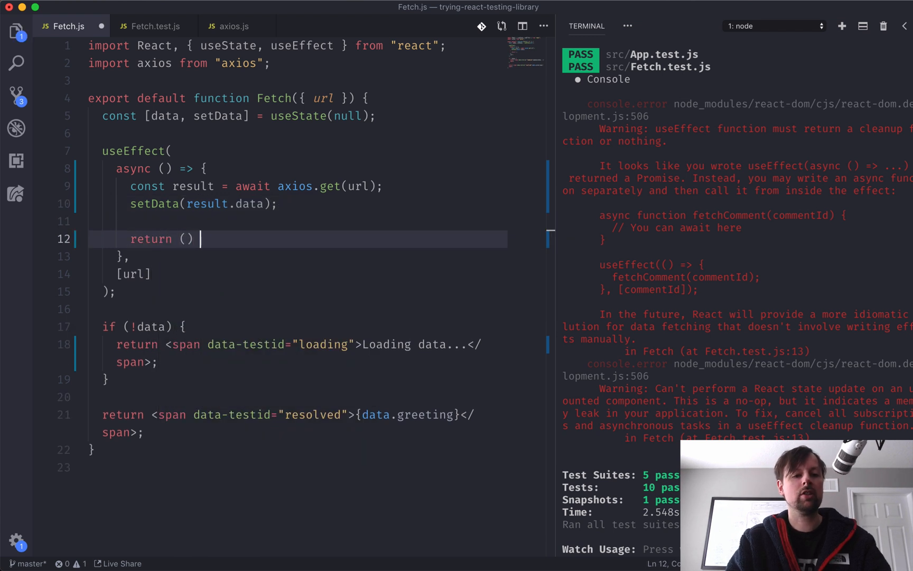
type("=> {};")
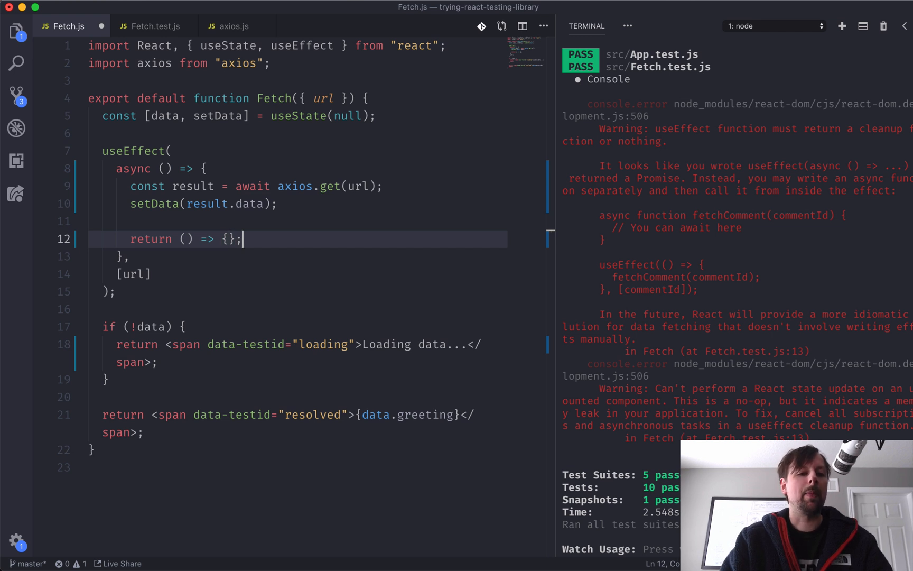
mouse_move(213, 200)
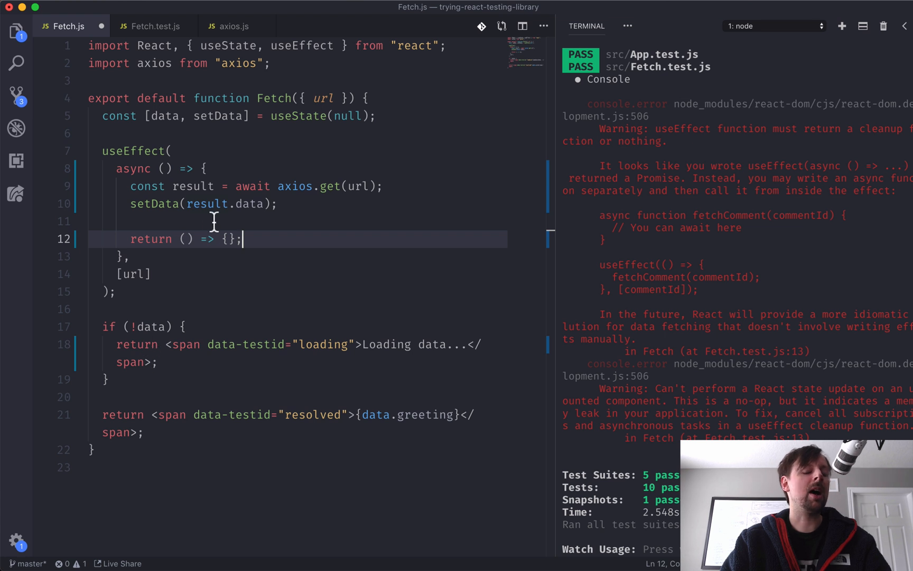
mouse_move(202, 249)
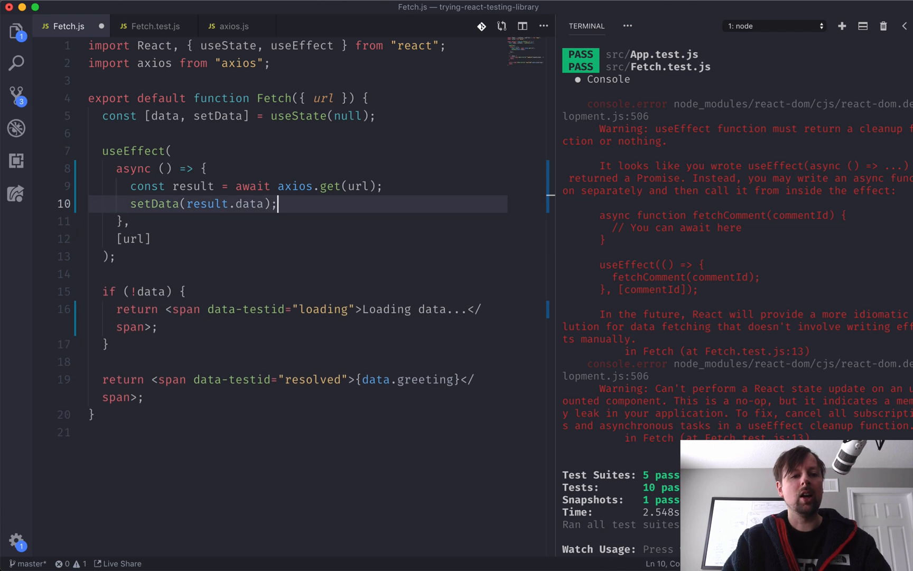
mouse_move(129, 179)
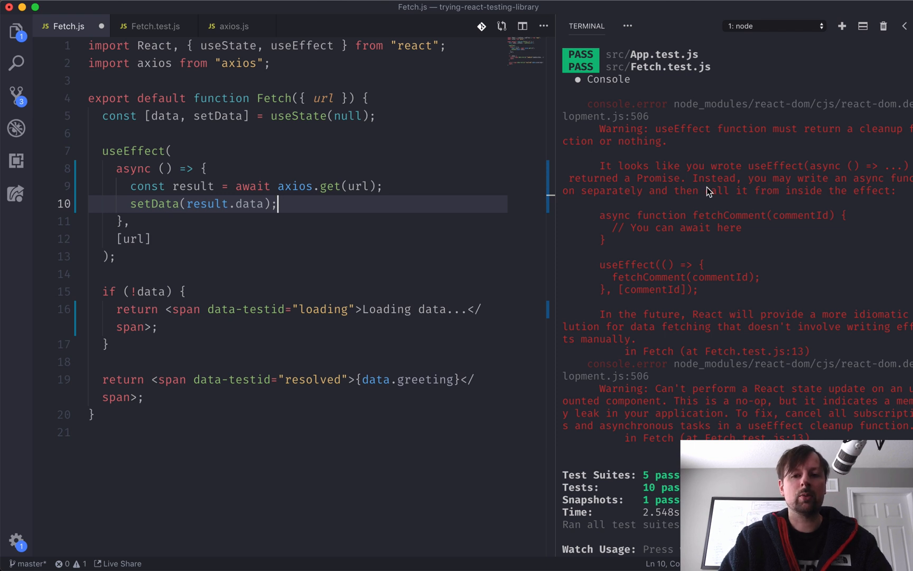
mouse_move(807, 184)
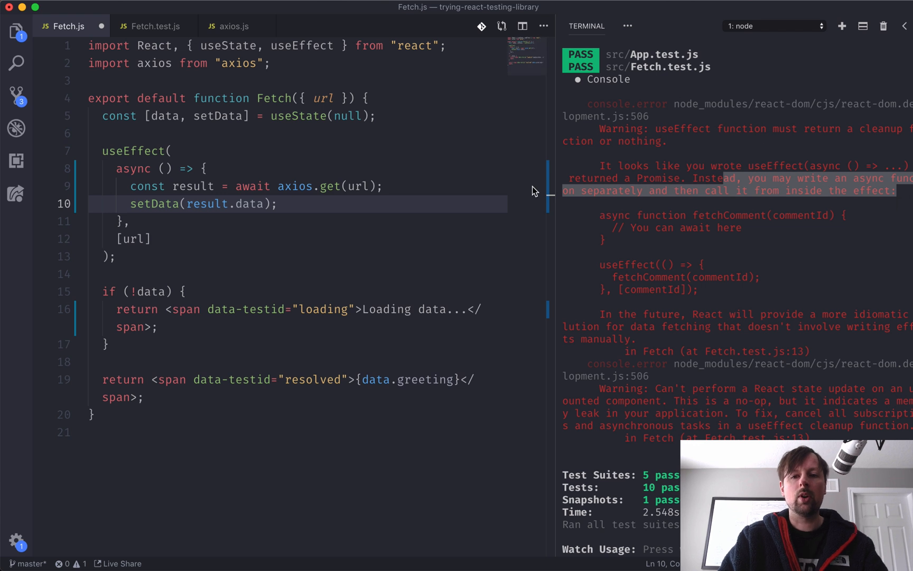
mouse_move(597, 153)
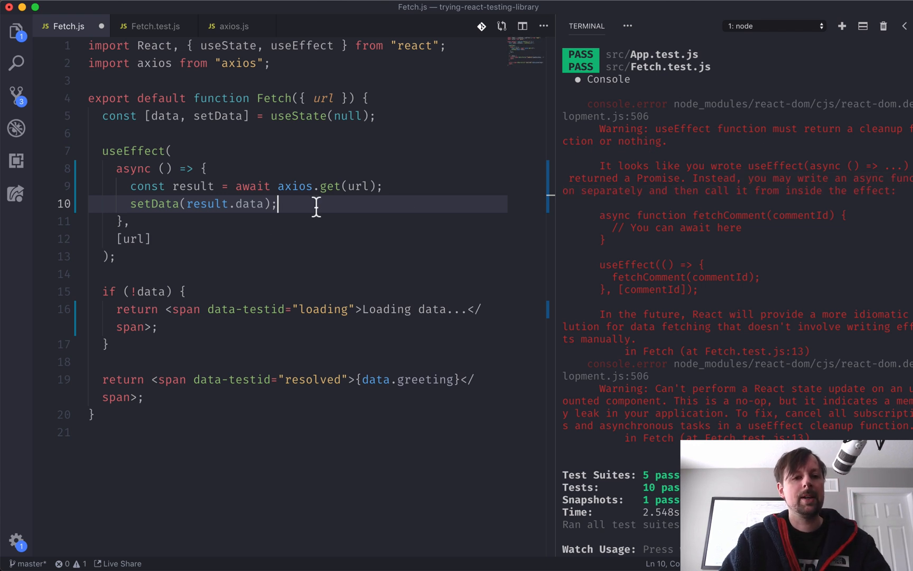
mouse_move(162, 169)
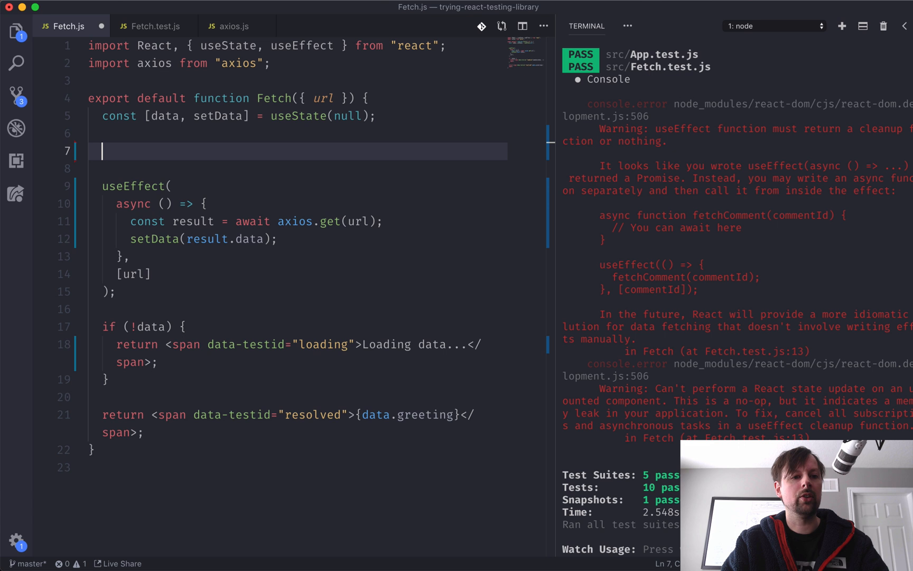
Define const loadData = async () => {...} holding the fetch, and call loadData() inside the effect
type("const")
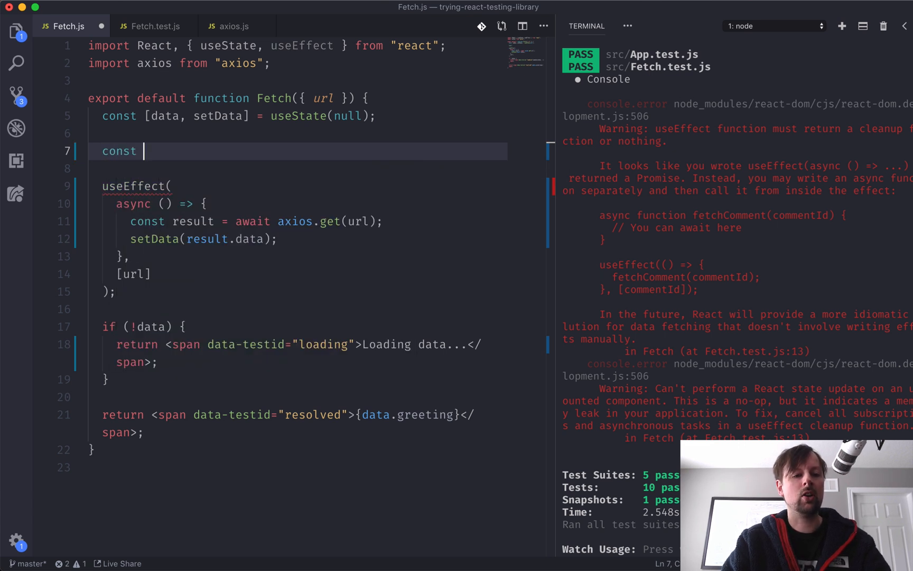
type("loadData =")
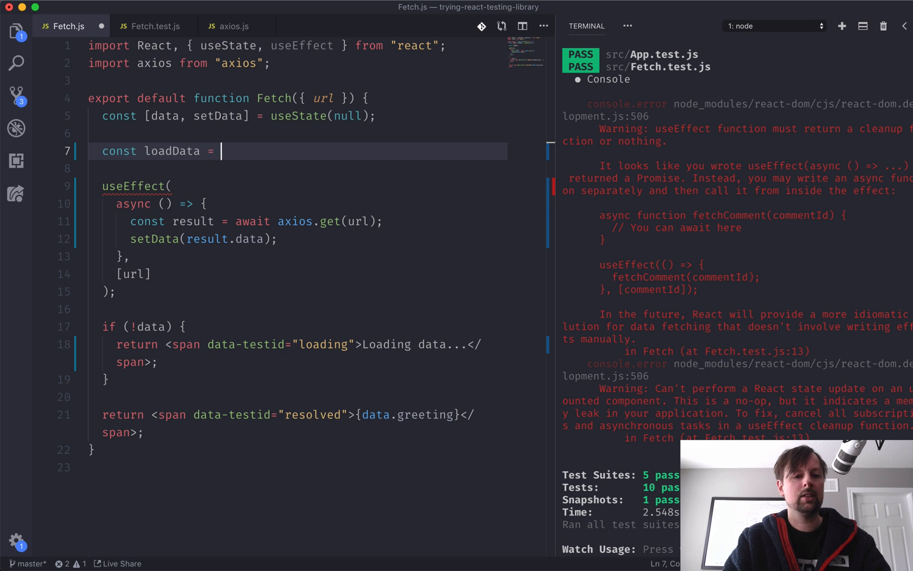
type("async")
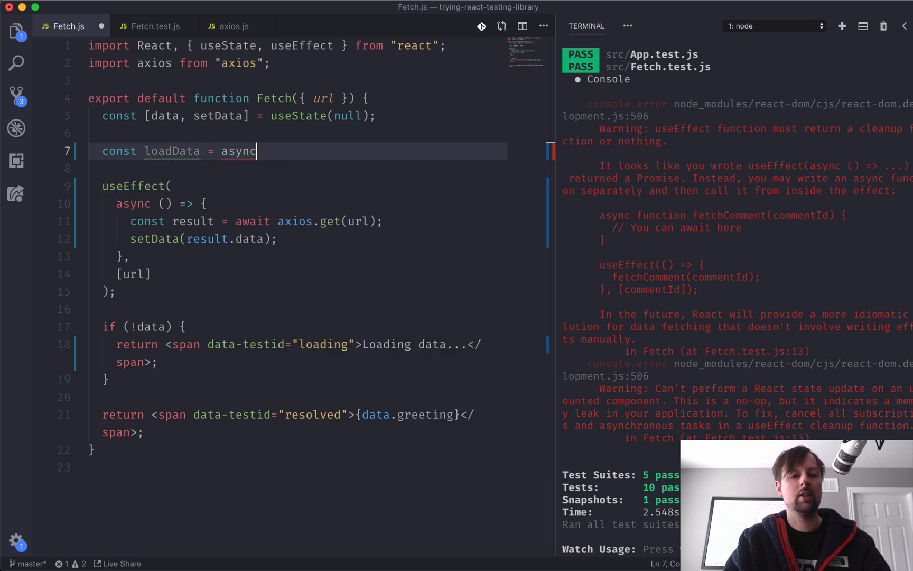
type("() => {")
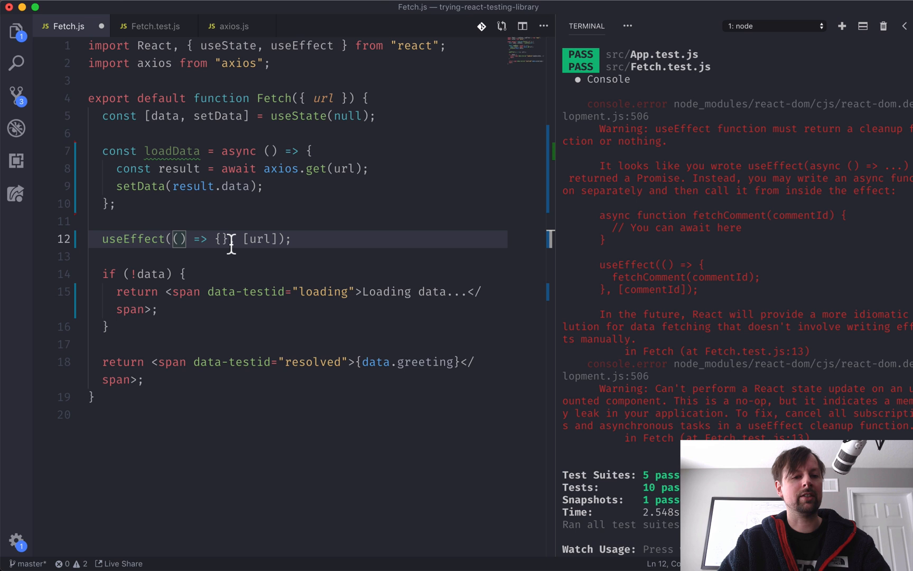
type("l")
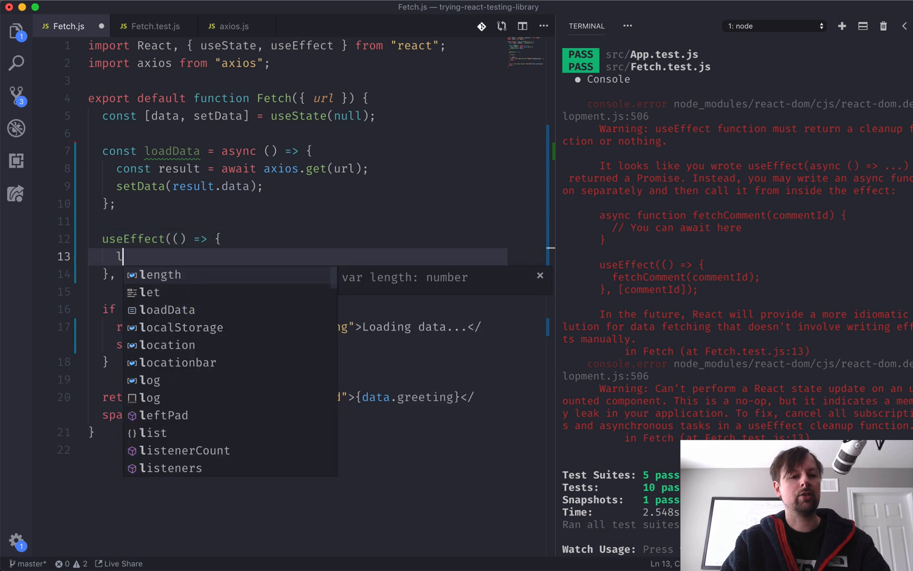
type("loadData();")
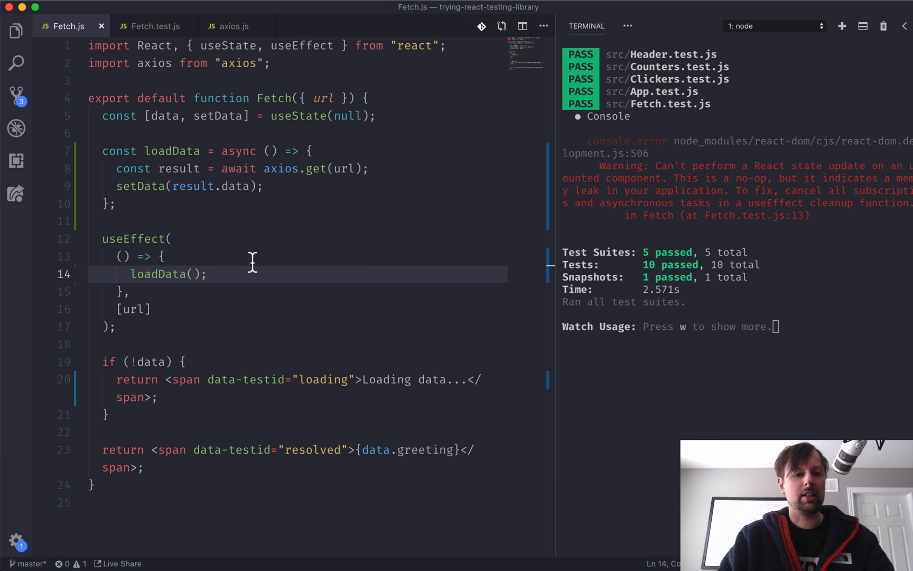
mouse_move(569, 191)
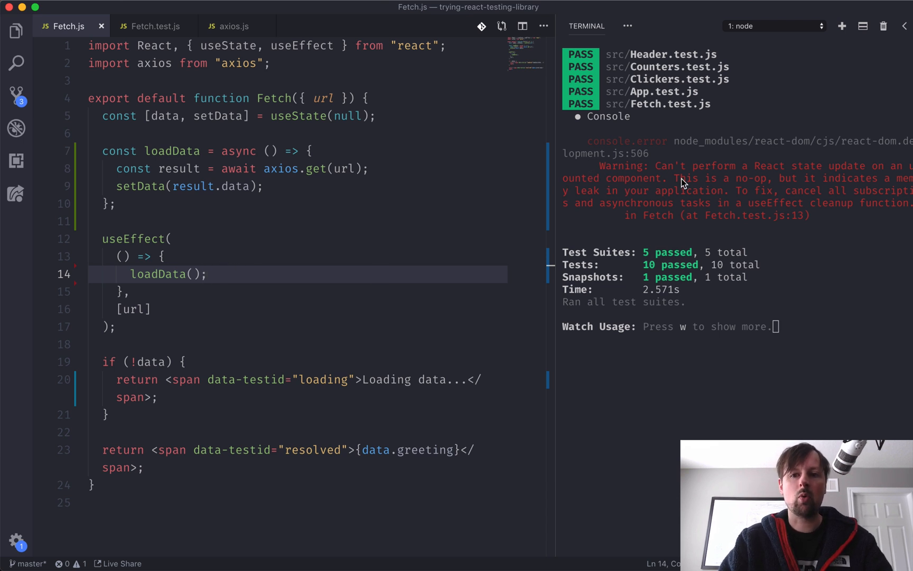
mouse_move(803, 177)
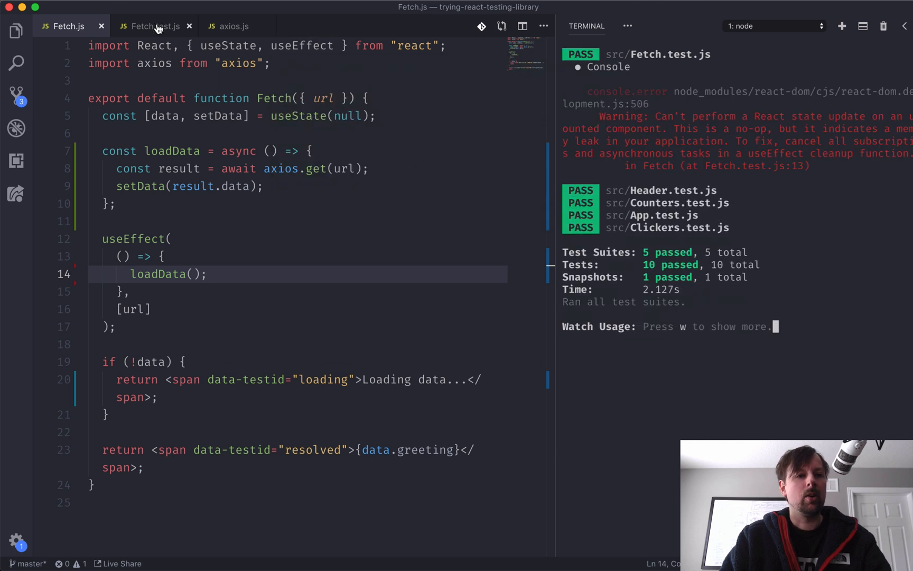
mouse_move(155, 25)
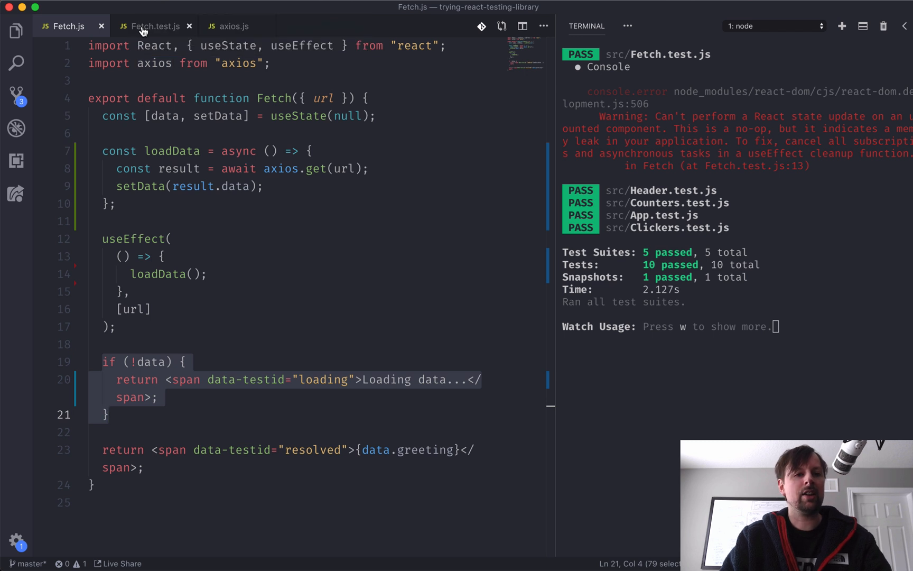
left_click(150, 26)
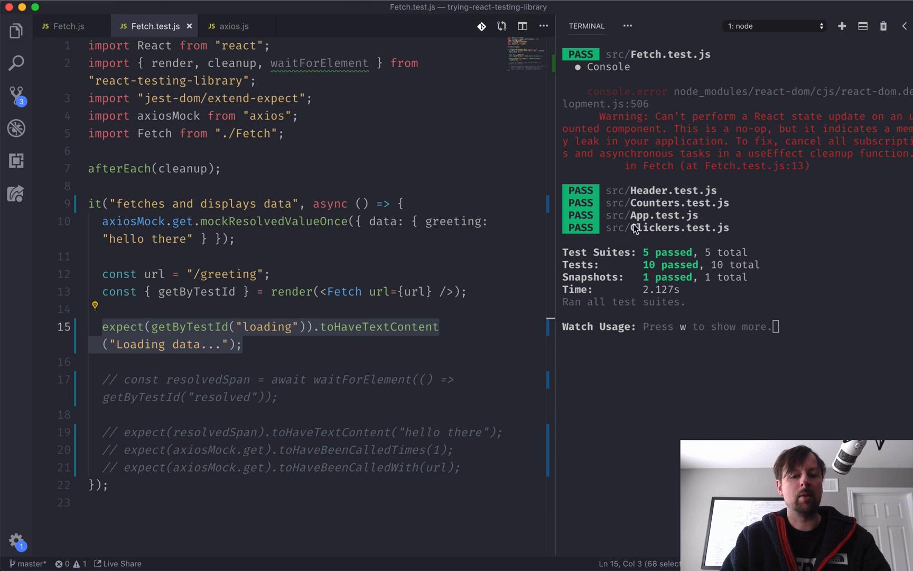
mouse_move(315, 260)
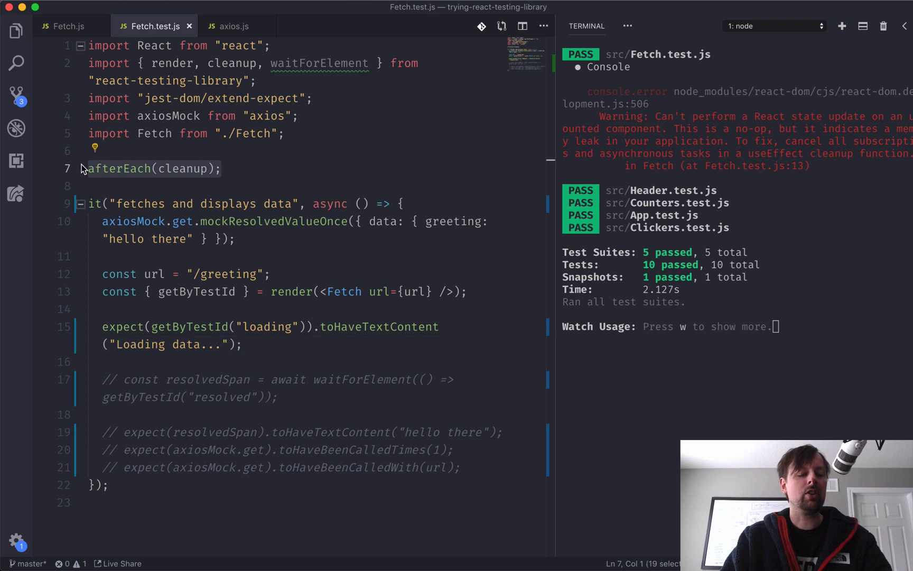
double_click(186, 168)
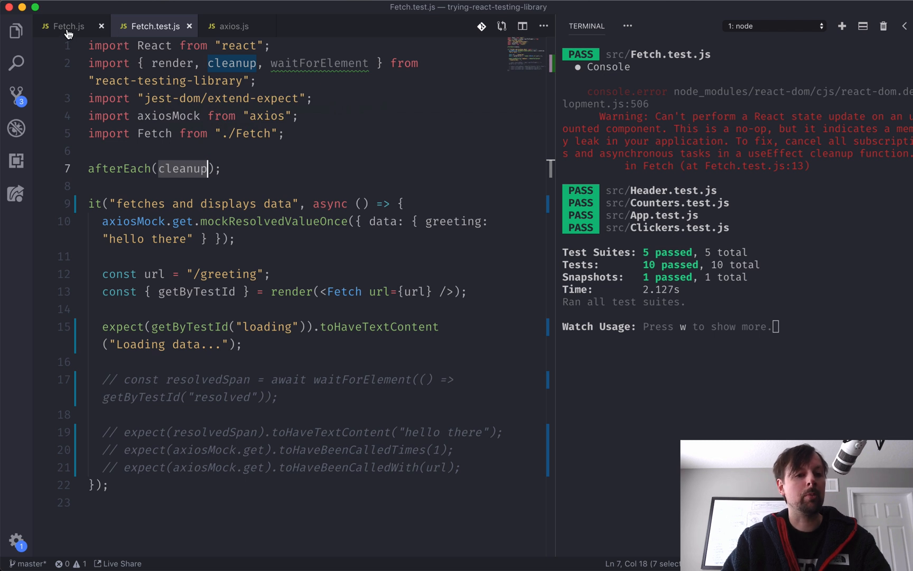
left_click(66, 26)
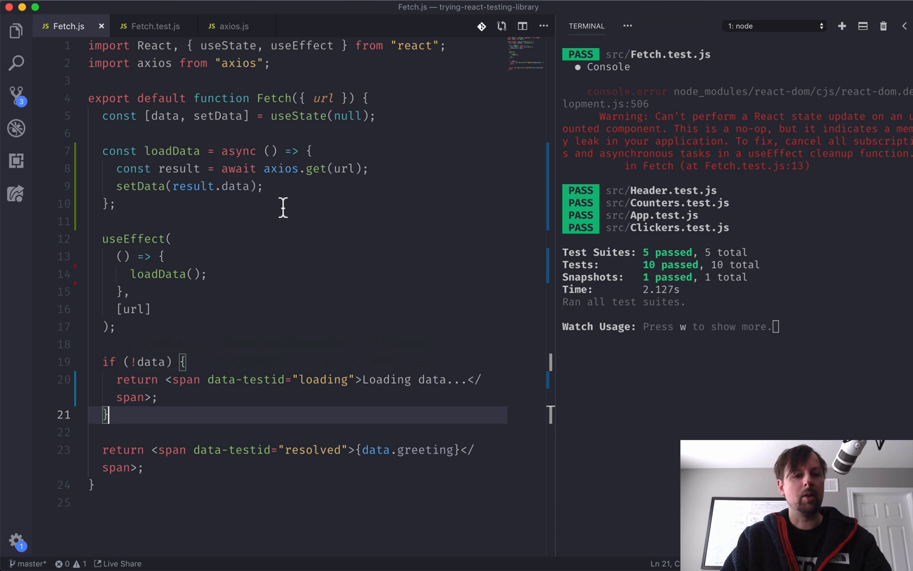
mouse_move(138, 168)
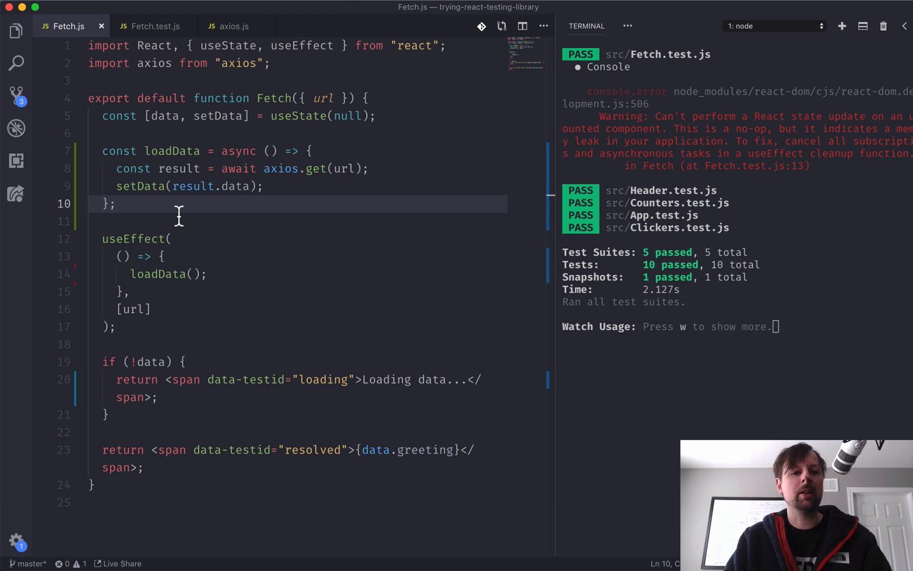
mouse_move(151, 200)
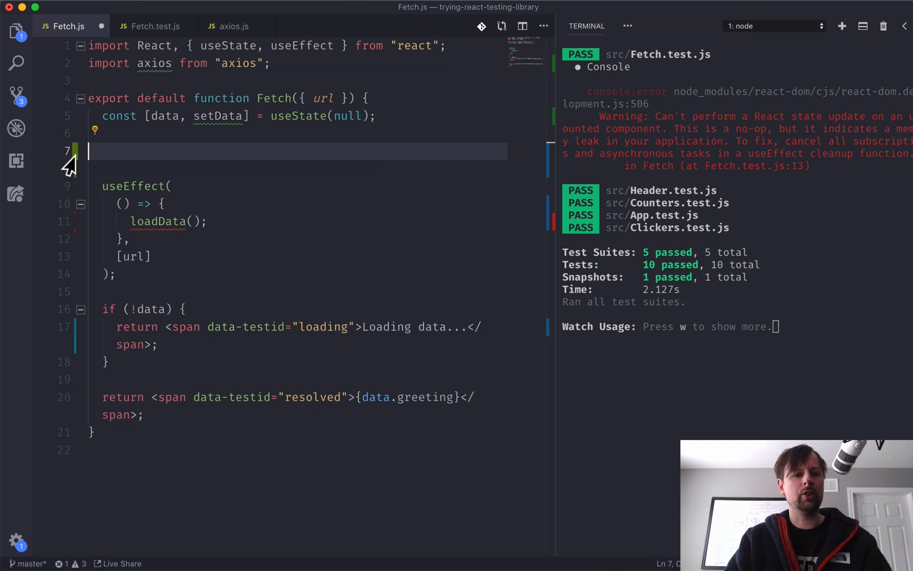
Move the async loadData function inside the useEffect callback above its call
key("Backspace")
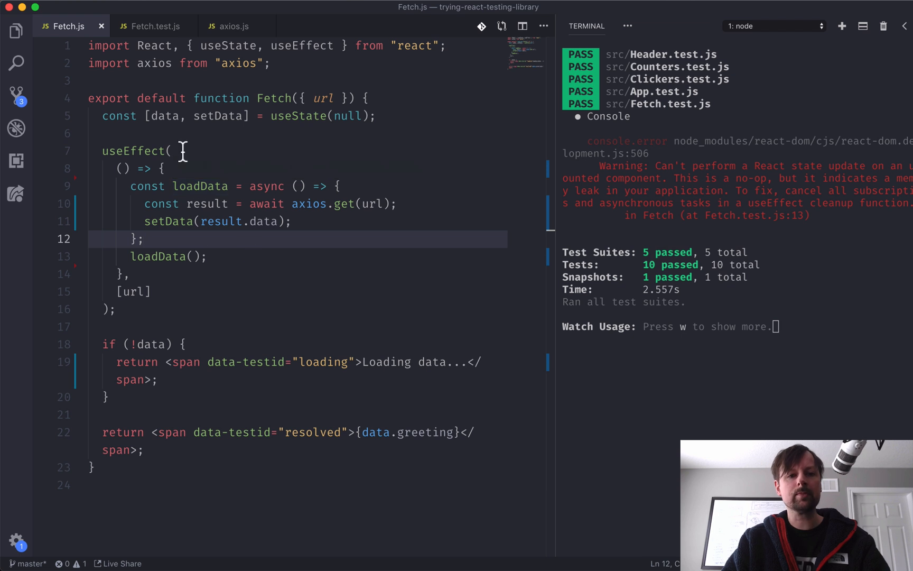
Declare let mounted = true at the effect start and return a cleanup setting mounted = false
key("Enter")
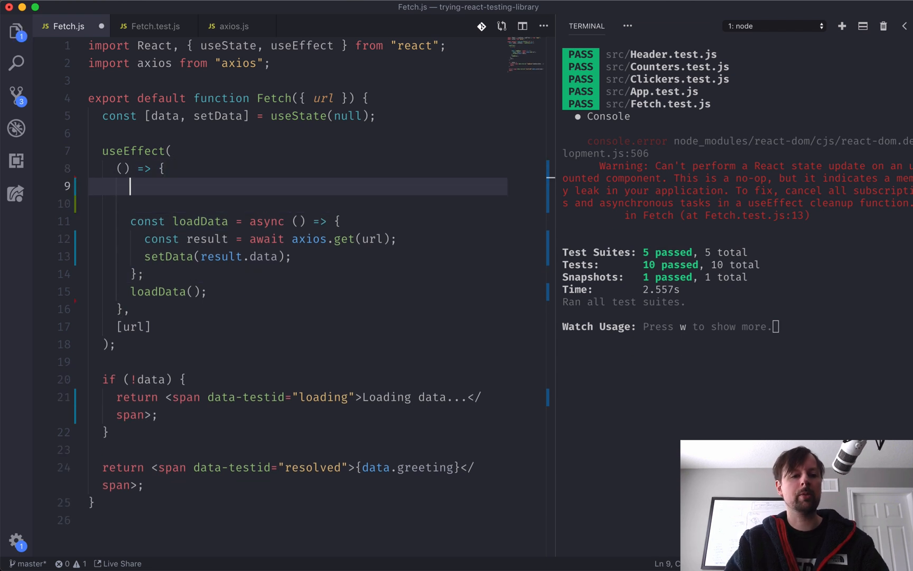
type("let mounted")
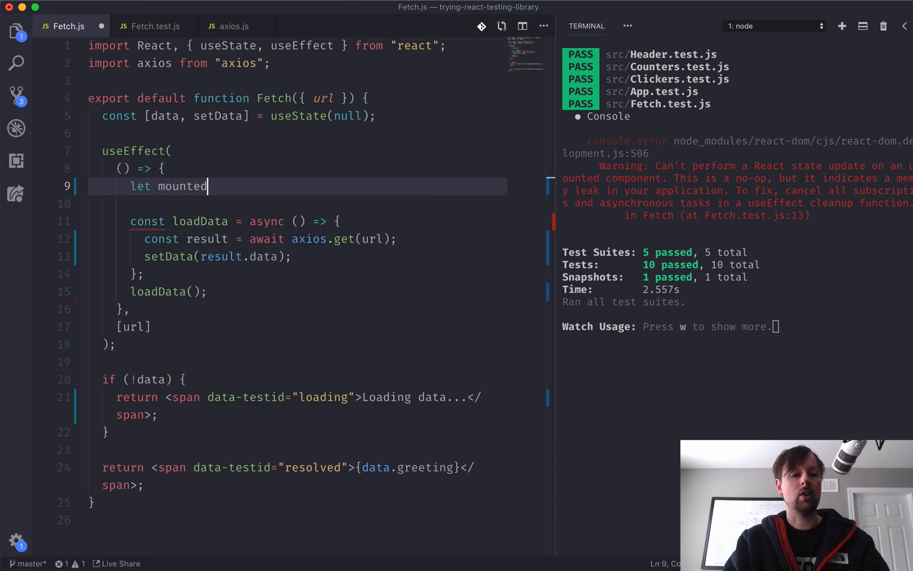
type("= true;")
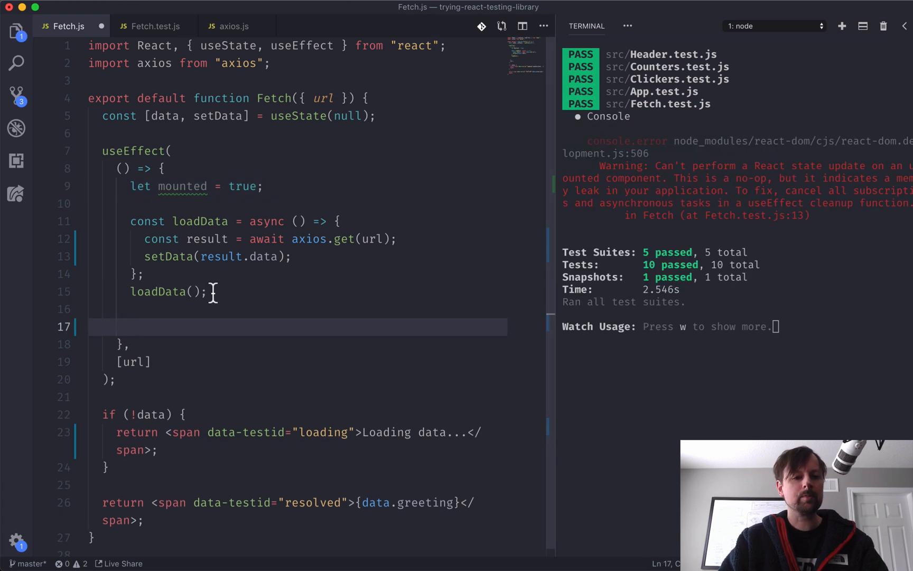
mouse_move(144, 334)
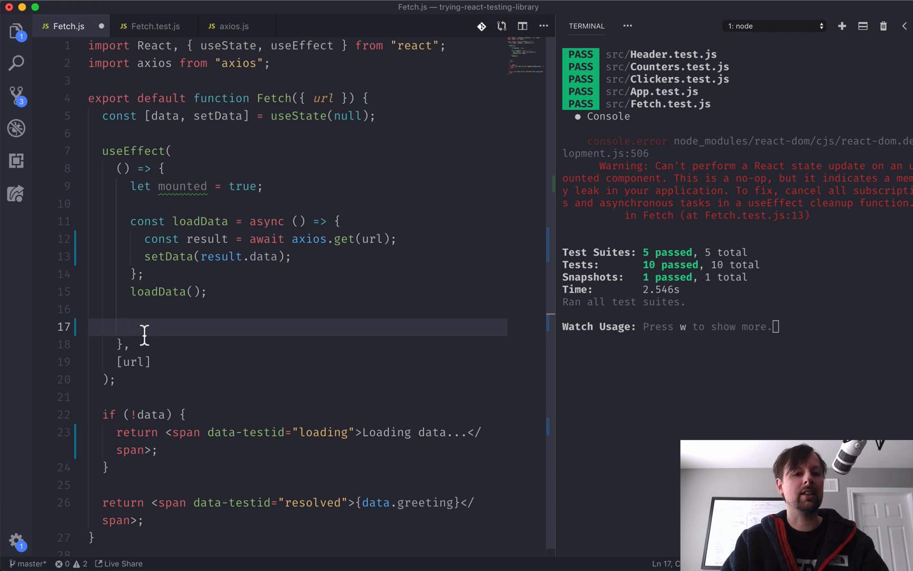
type("re")
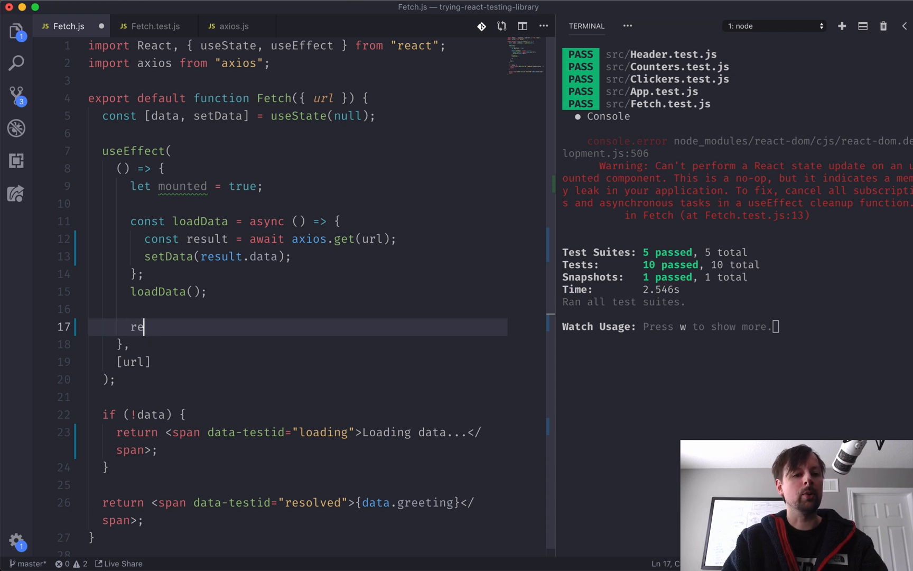
type("turn () => {")
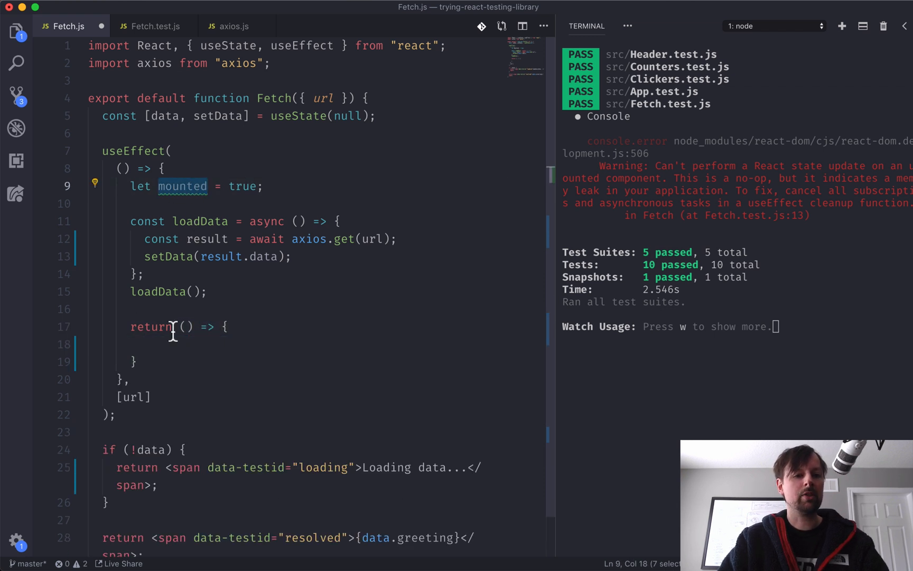
type("mun")
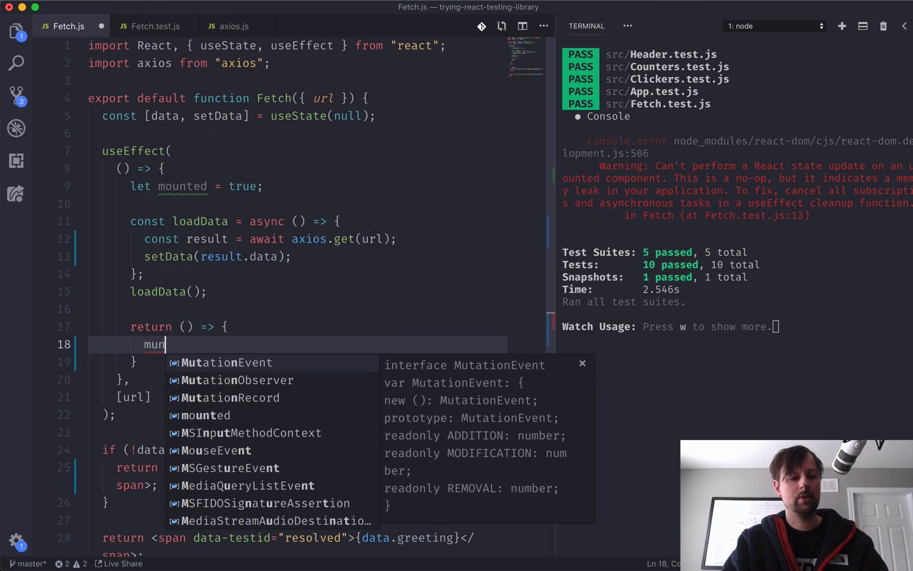
type("ounted = false")
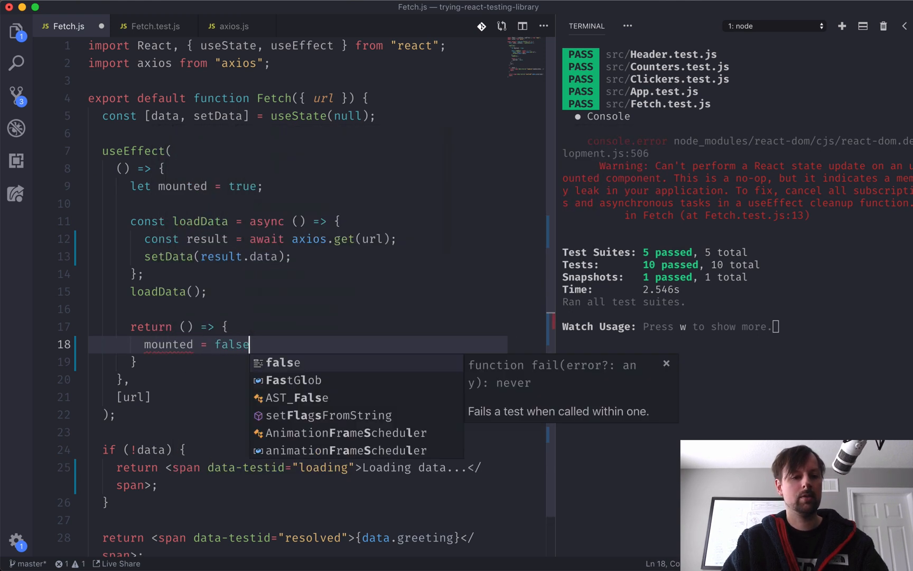
type(";")
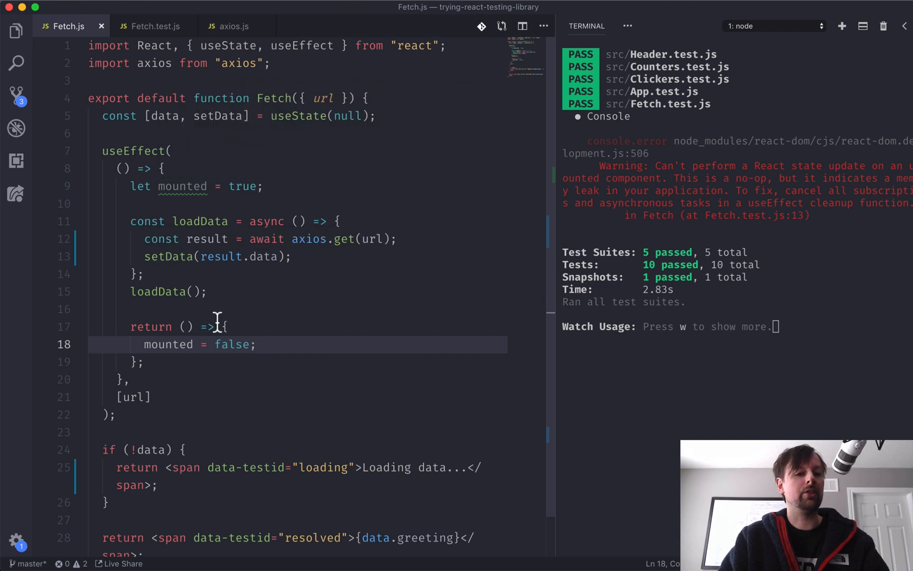
mouse_move(398, 258)
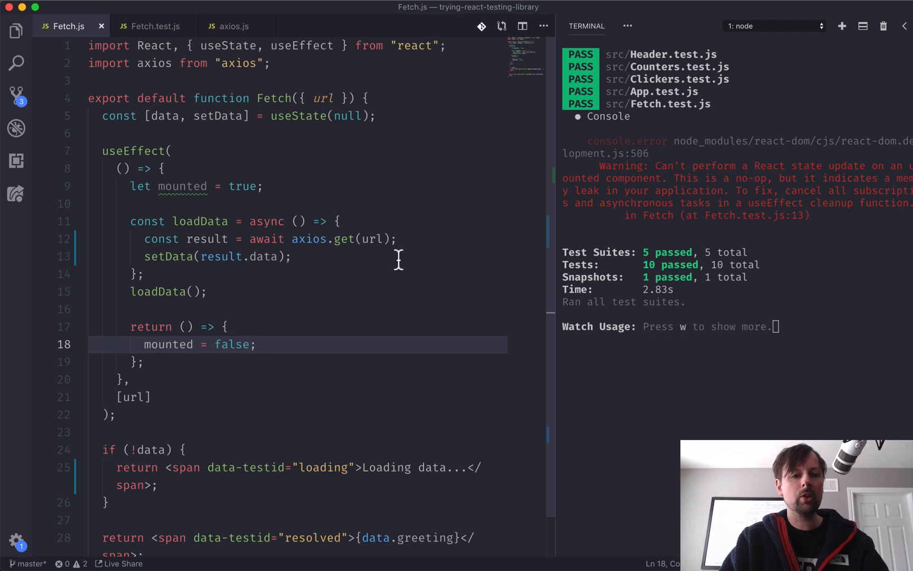
Log "mounted" after the axios.get await and at effect start; output shows true then false
left_click(401, 237)
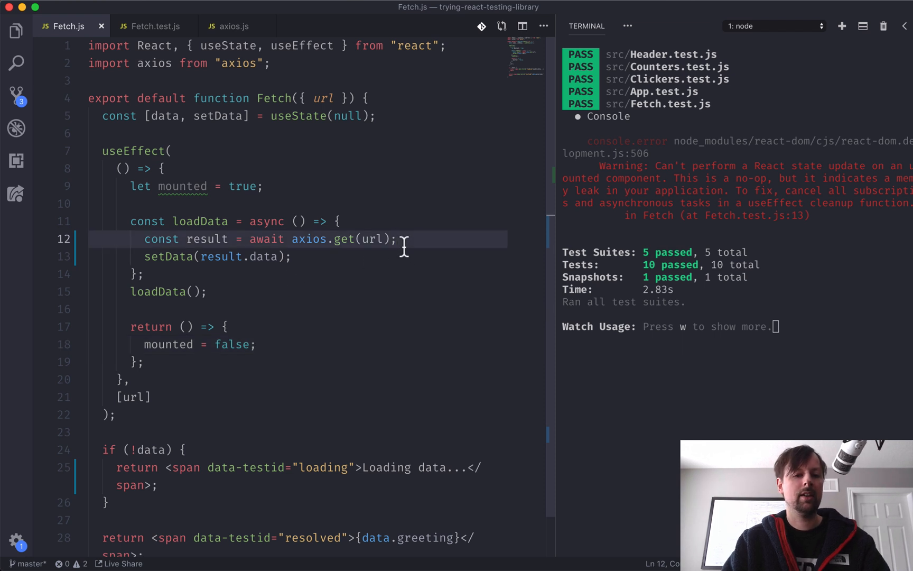
key("enter")
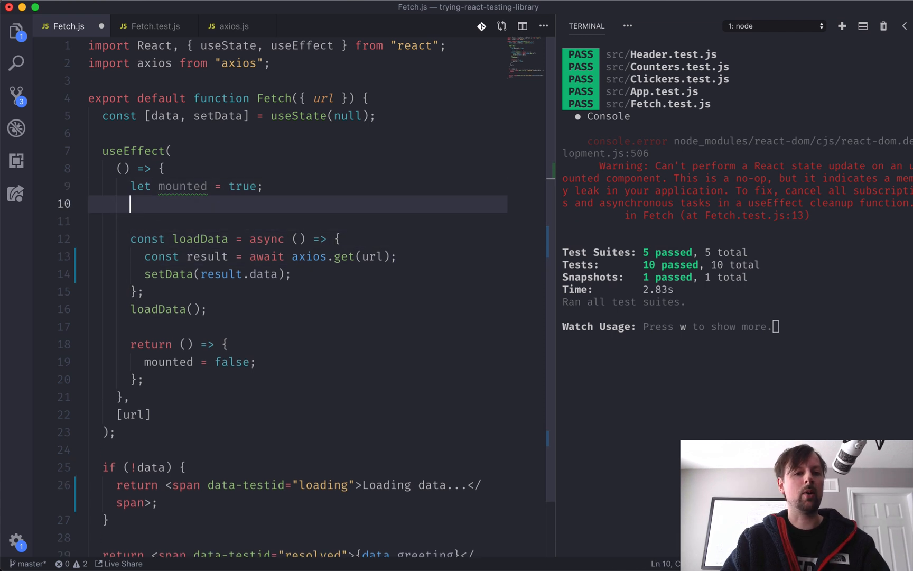
type("console.log('c")
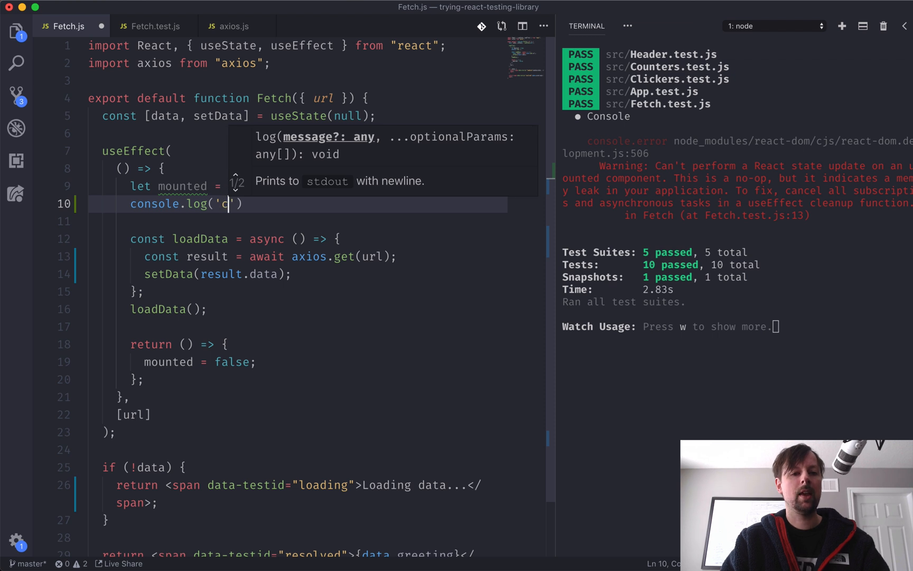
type("ma")
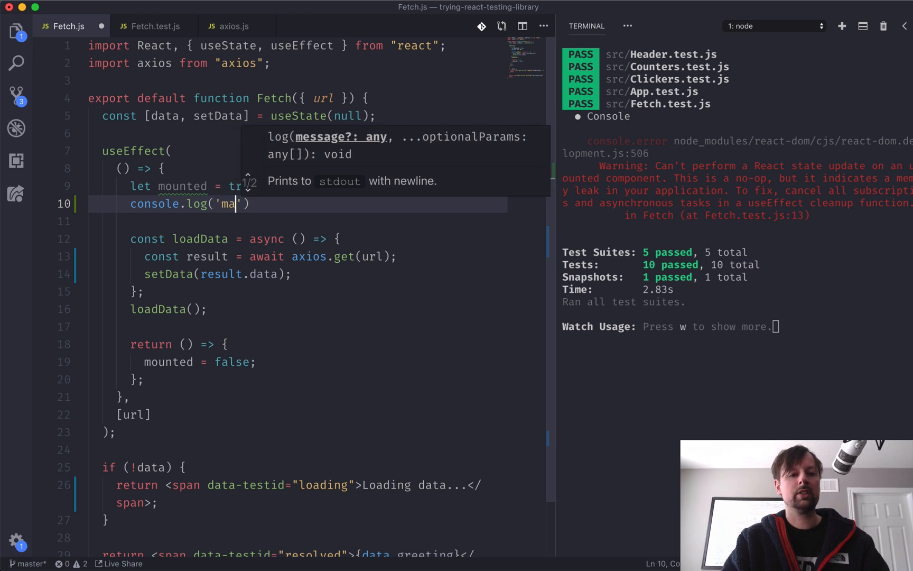
type("unted', mounted")
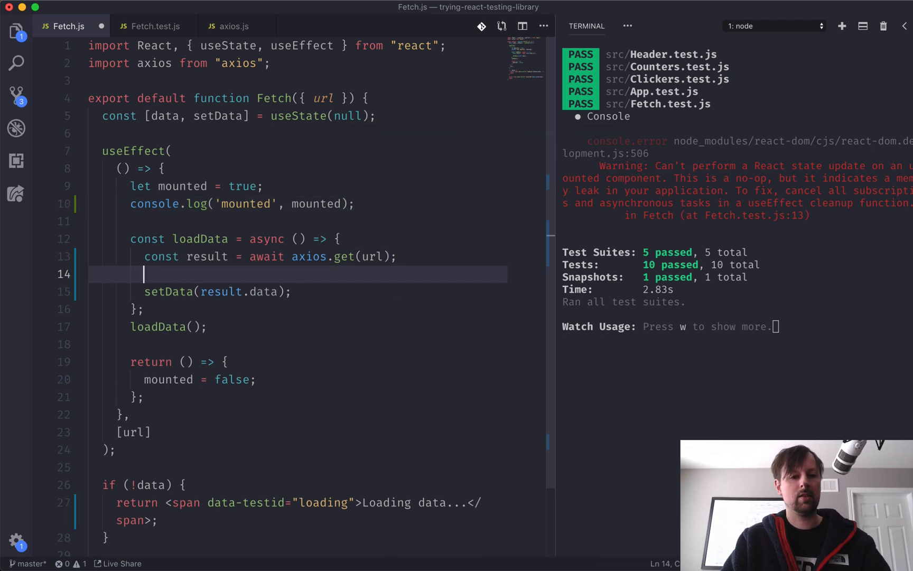
type("console.log(\"mounted\", mounted);")
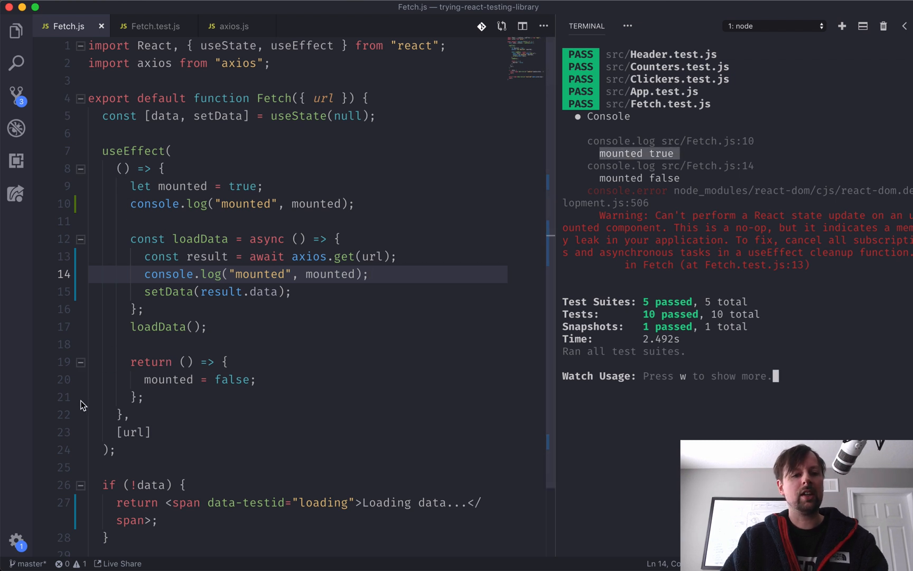
mouse_move(181, 478)
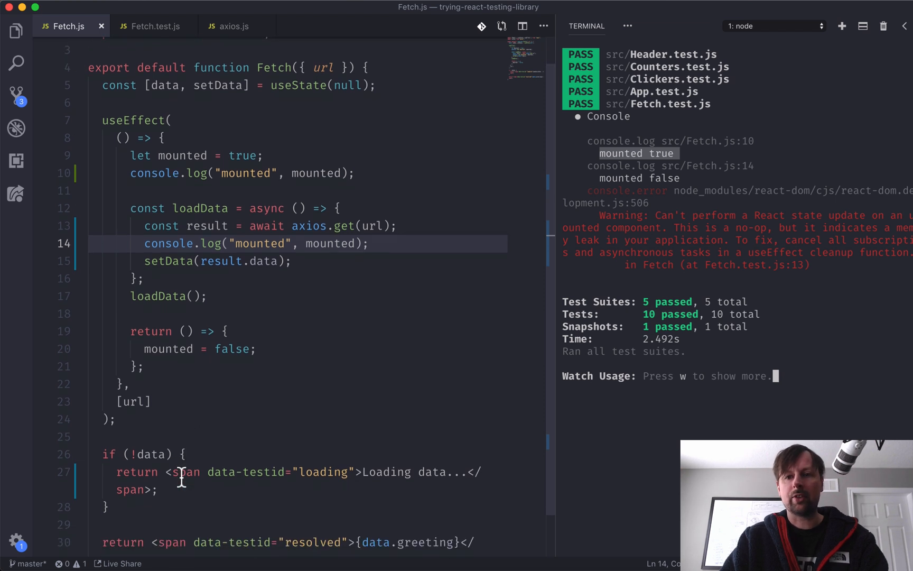
scroll("down", 3)
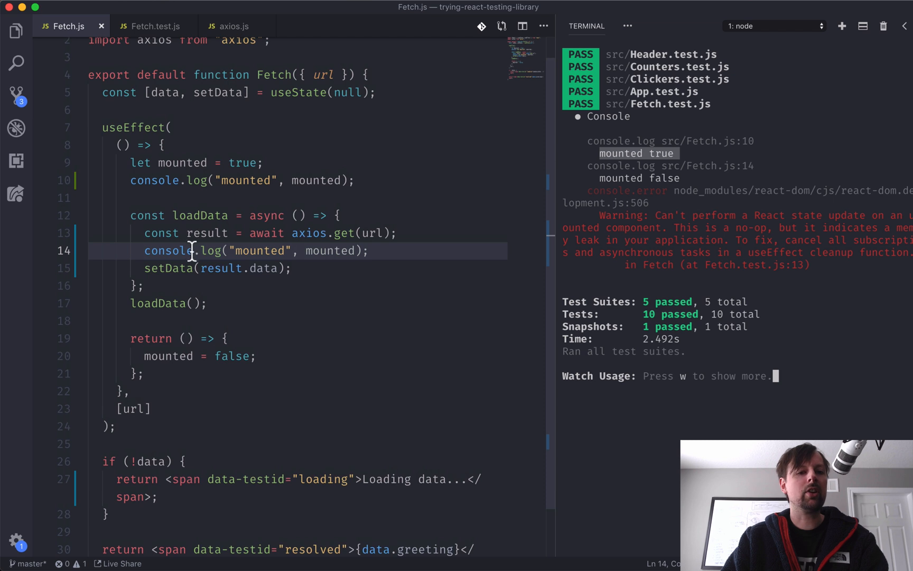
left_click_drag(130, 214, 207, 304)
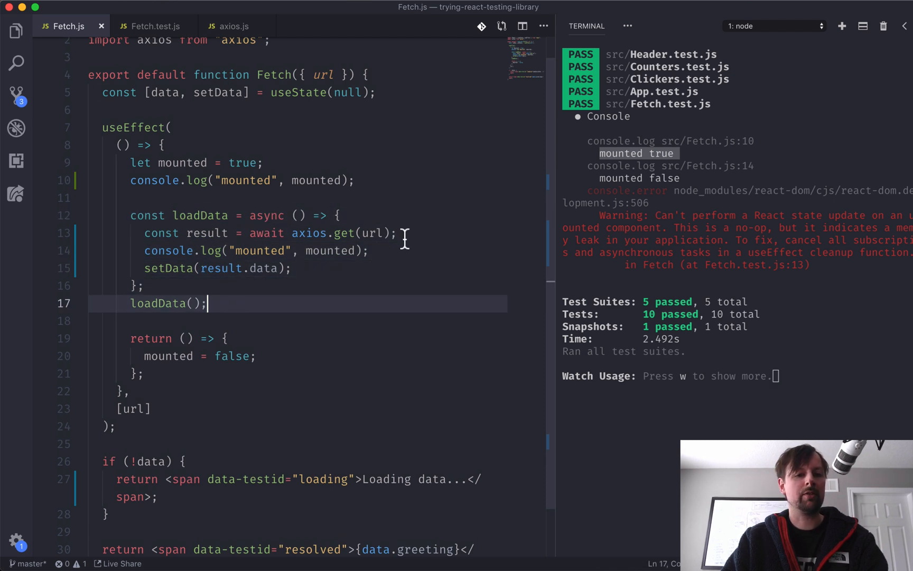
mouse_move(143, 257)
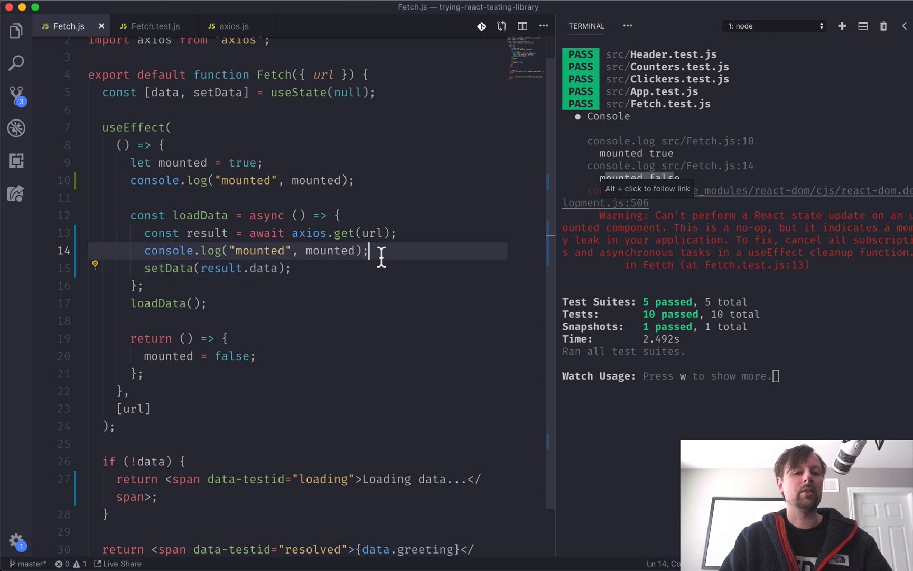
Wrap setData(result.data) in an if (mounted) block so it only runs while mounted
type("if (")
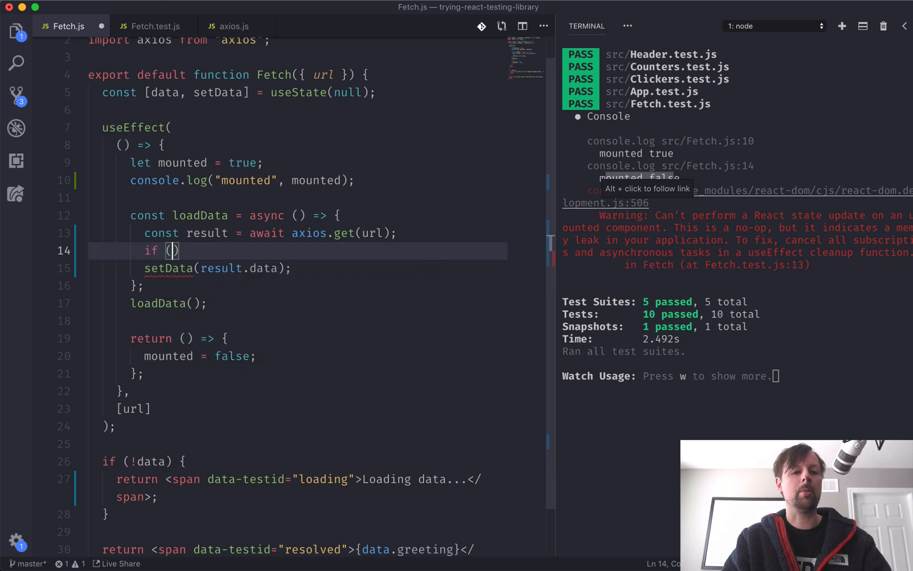
type("mounted")
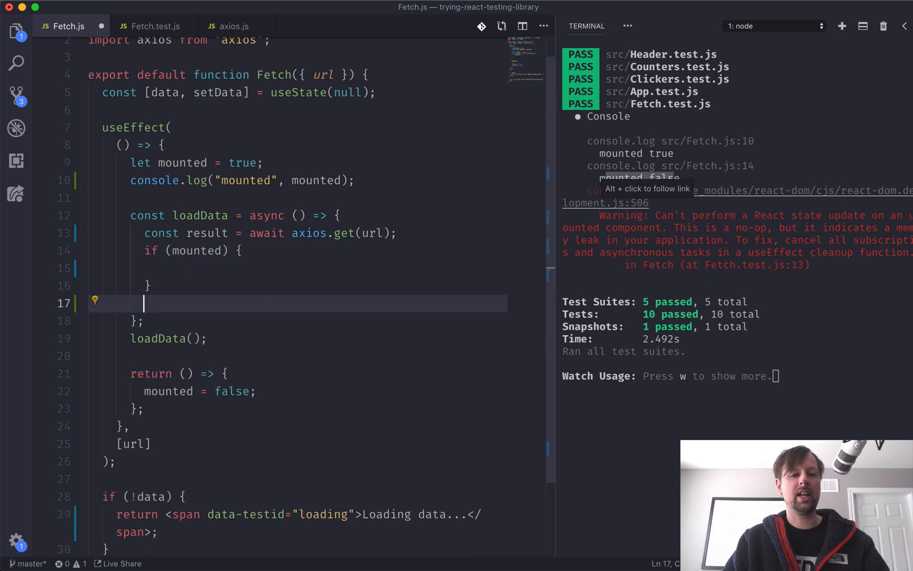
type("setData(result.data);")
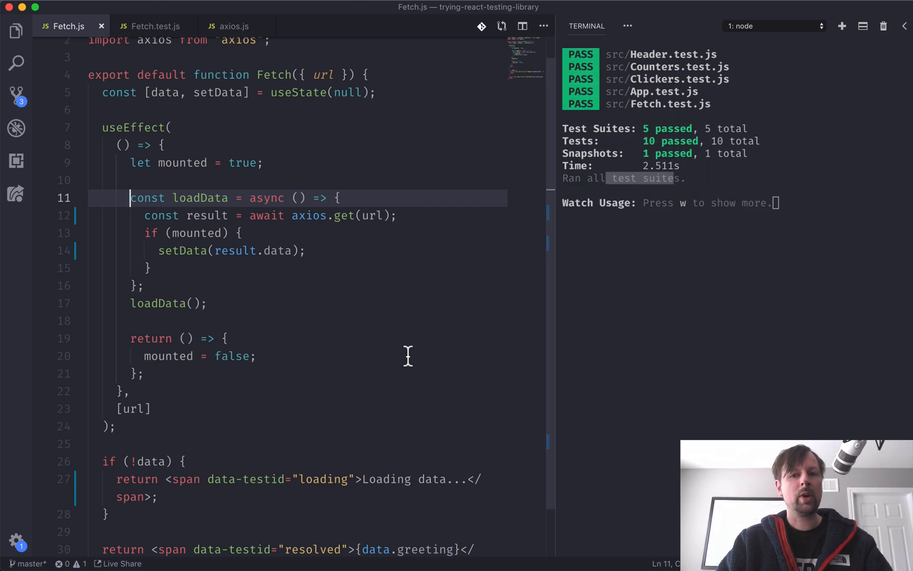
mouse_move(207, 390)
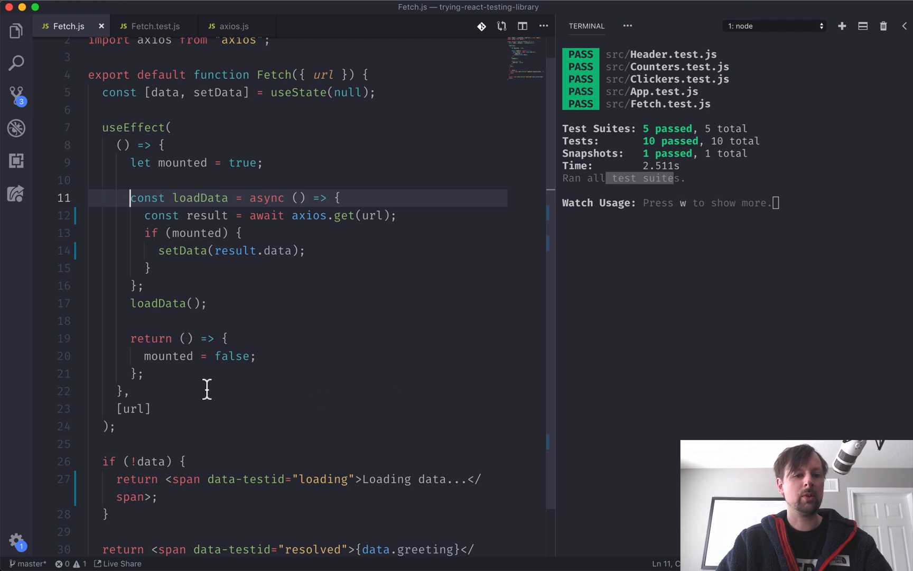
mouse_move(203, 373)
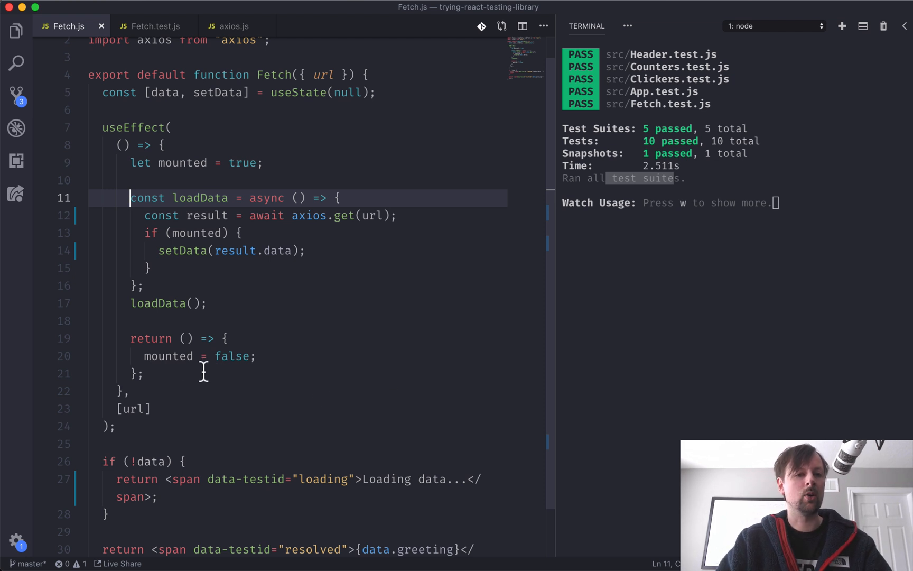
mouse_move(158, 303)
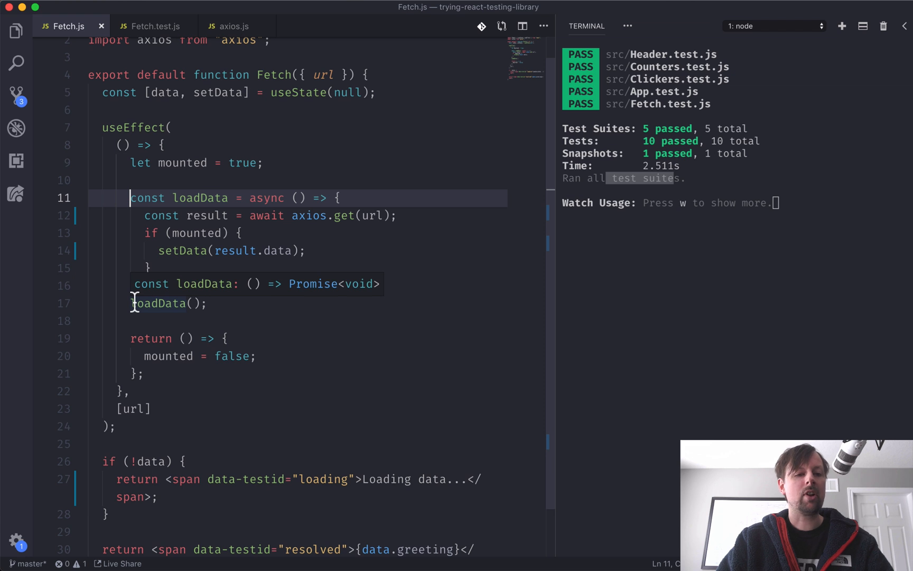
mouse_move(170, 384)
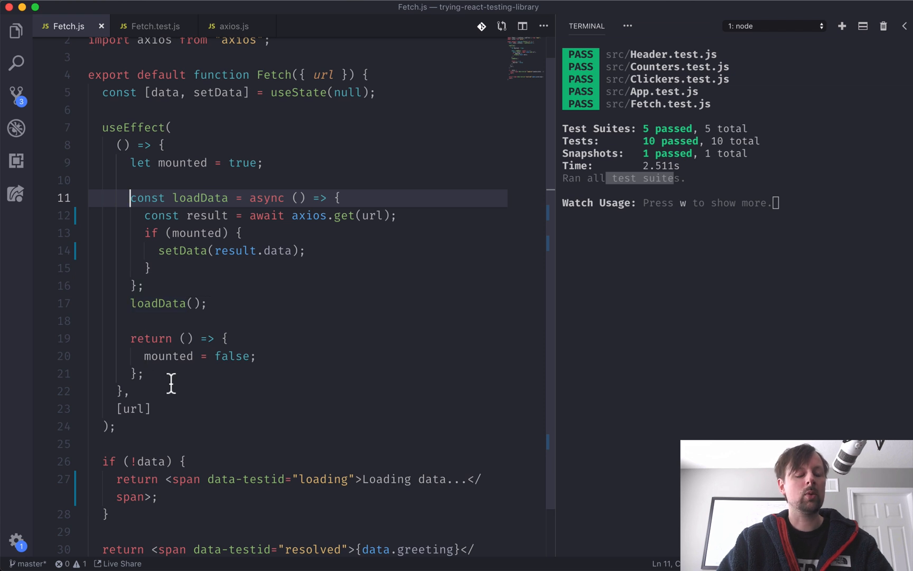
mouse_move(205, 275)
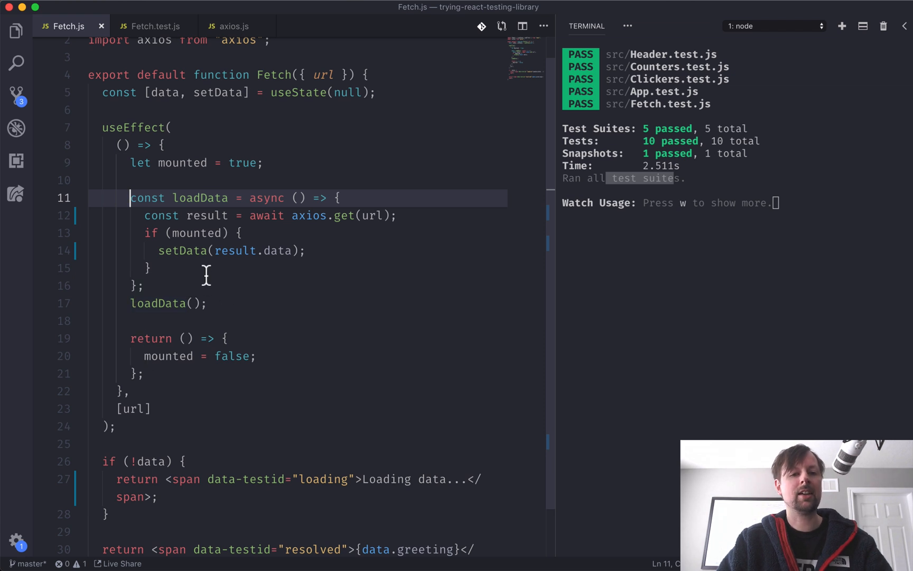
Select the if (mounted) block around setData to review the guard
left_click(248, 214)
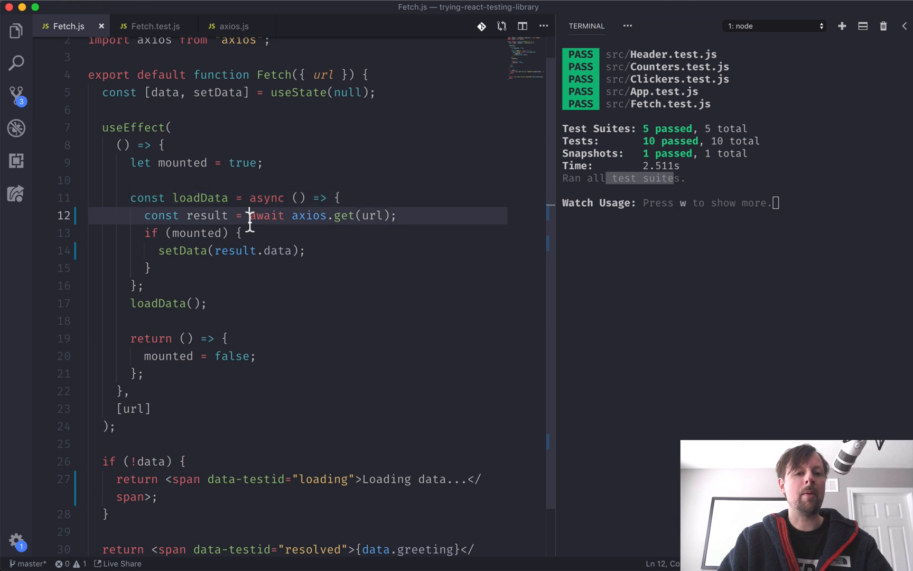
left_click_drag(251, 215, 396, 215)
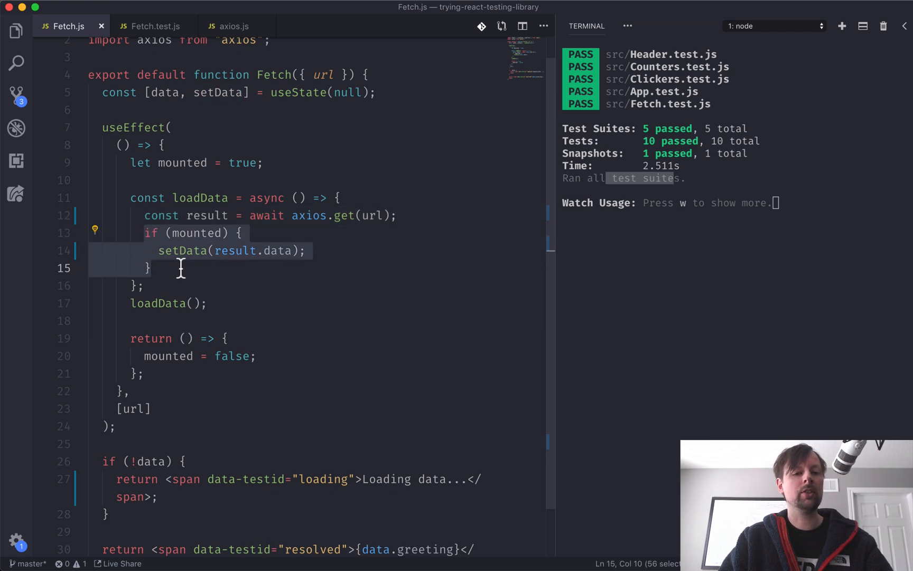
mouse_move(186, 242)
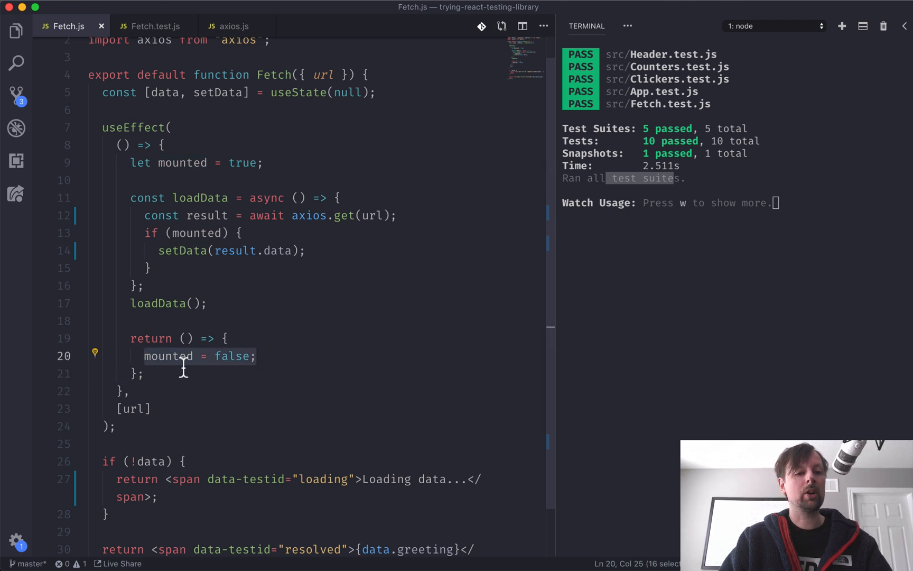
mouse_move(243, 363)
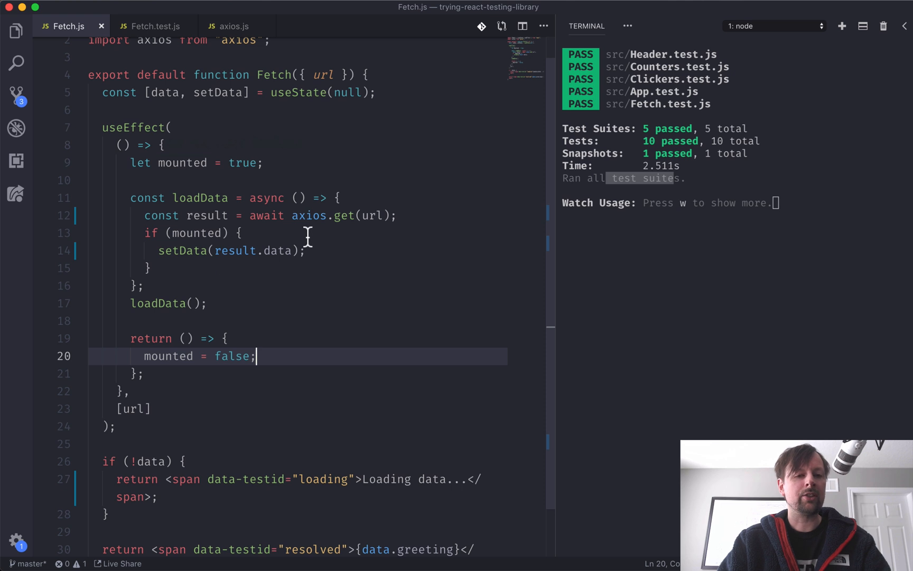
mouse_move(265, 227)
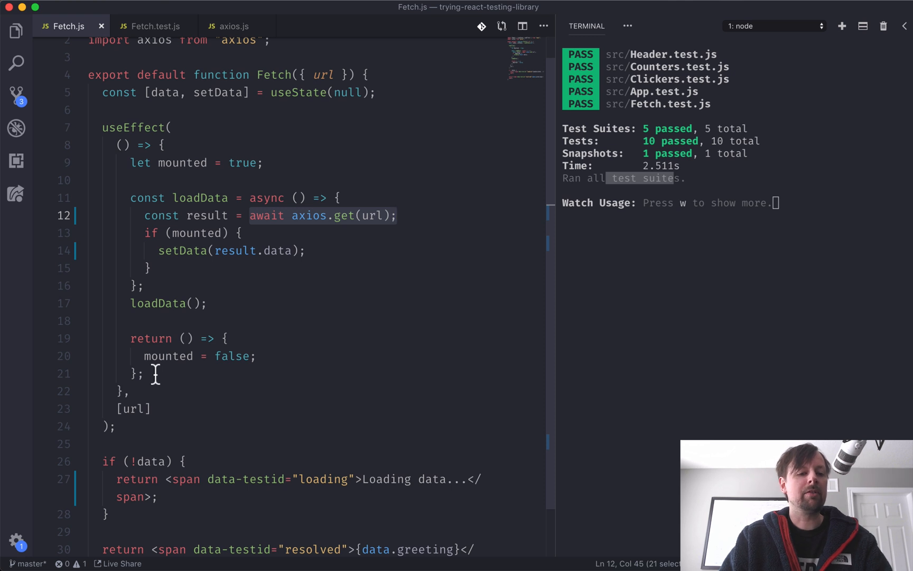
mouse_move(367, 286)
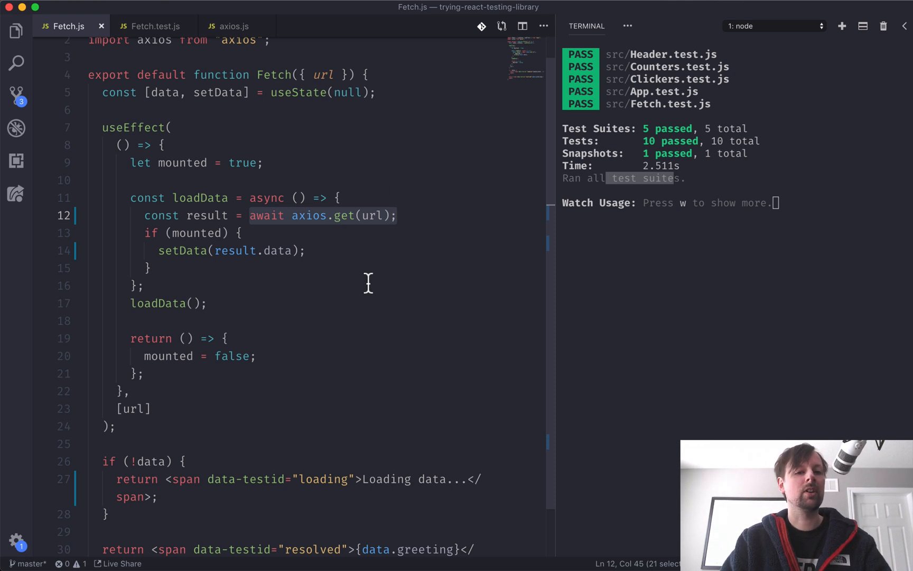
mouse_move(157, 363)
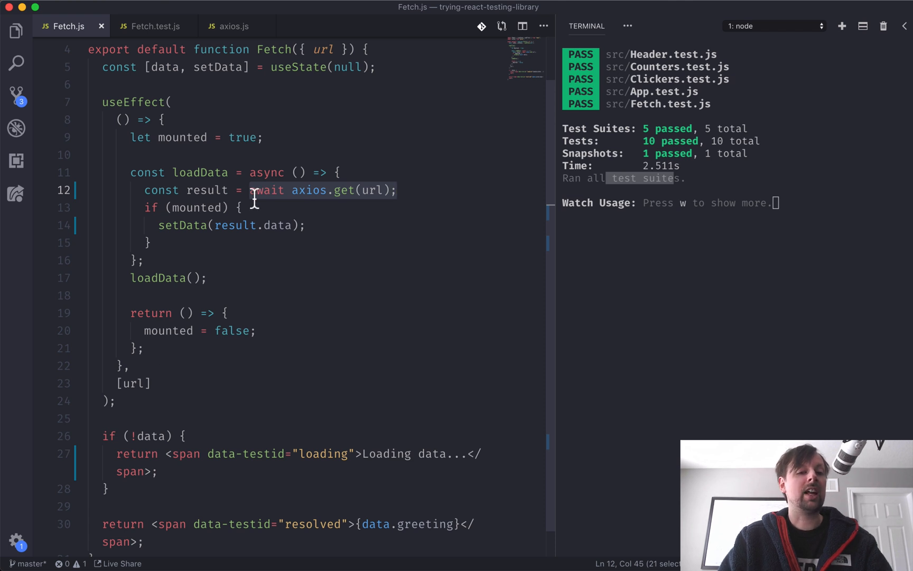
mouse_move(220, 227)
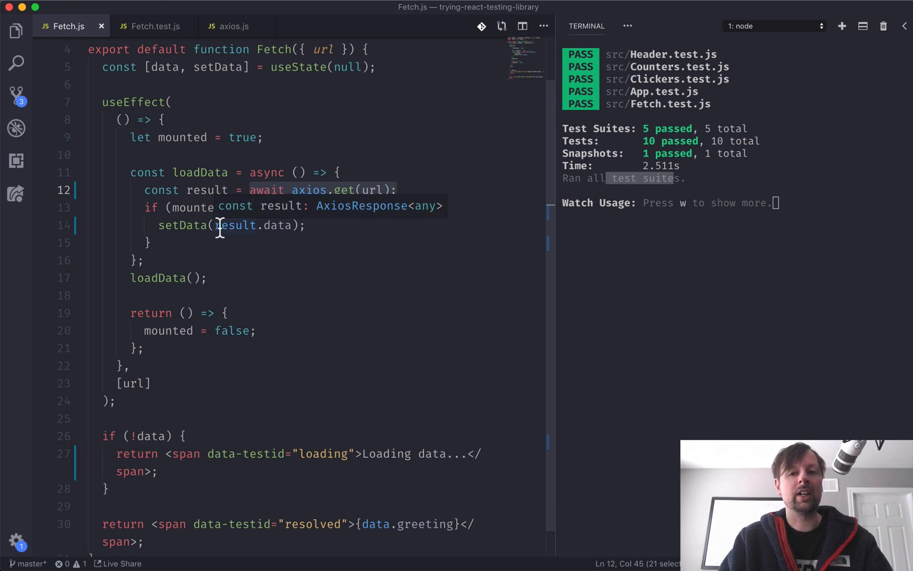
mouse_move(201, 236)
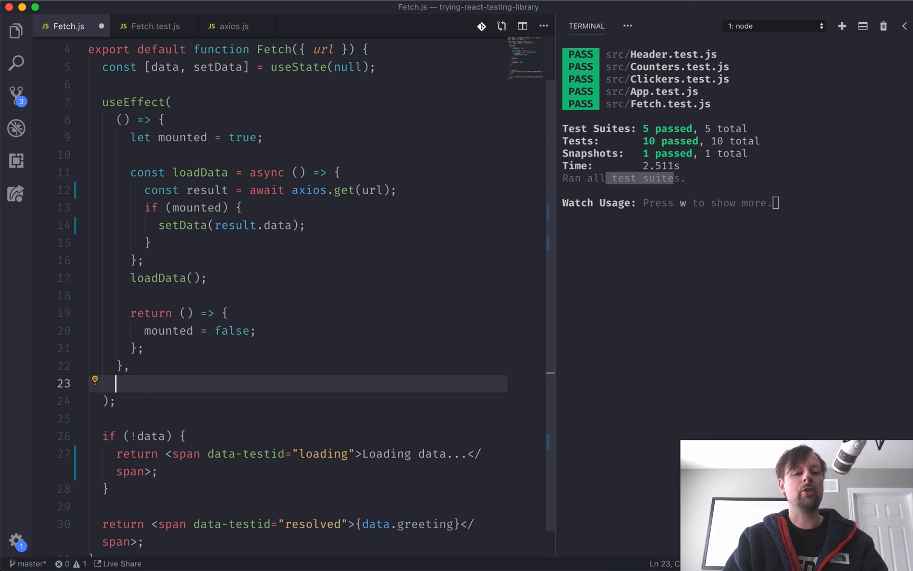
Enter [url] as the useEffect dependency array and select the effect body from mounted to loadData()
type("[url]")
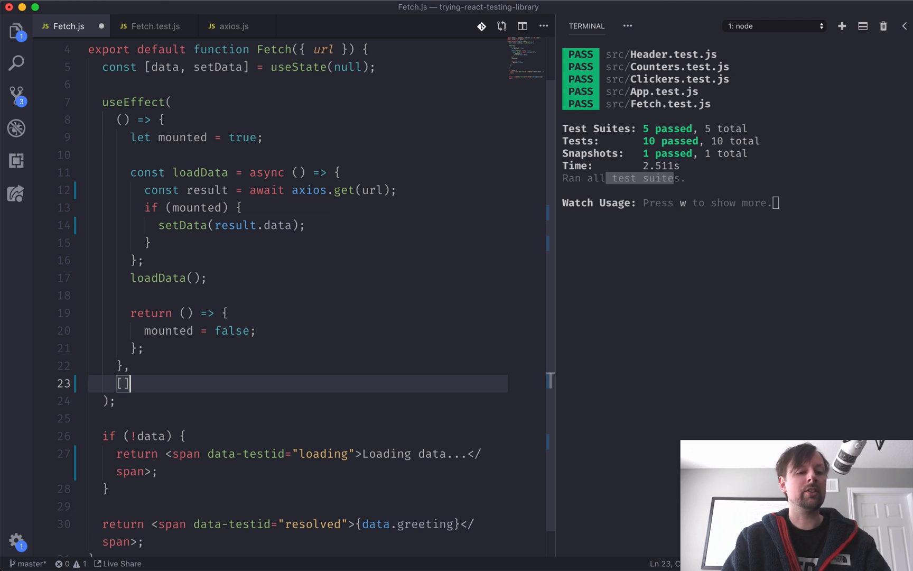
left_click_drag(124, 136, 170, 330)
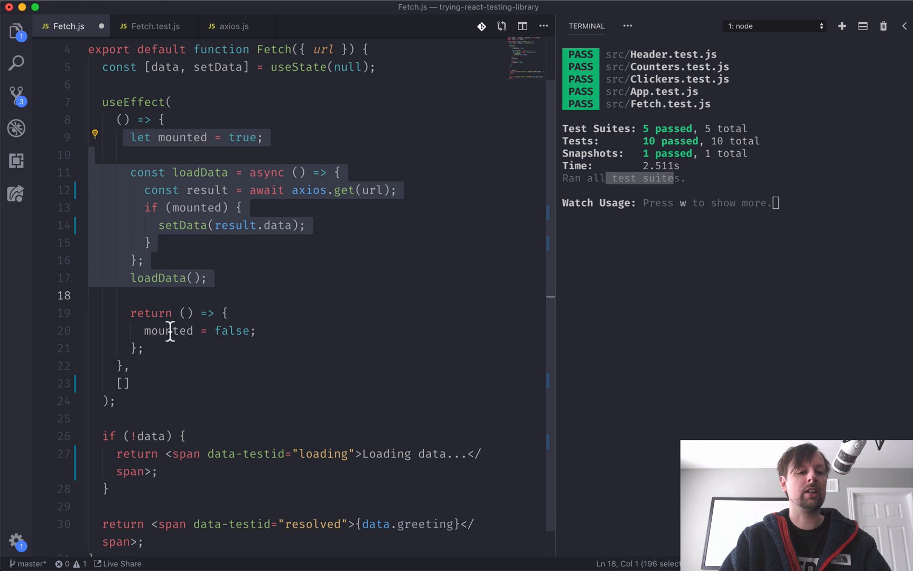